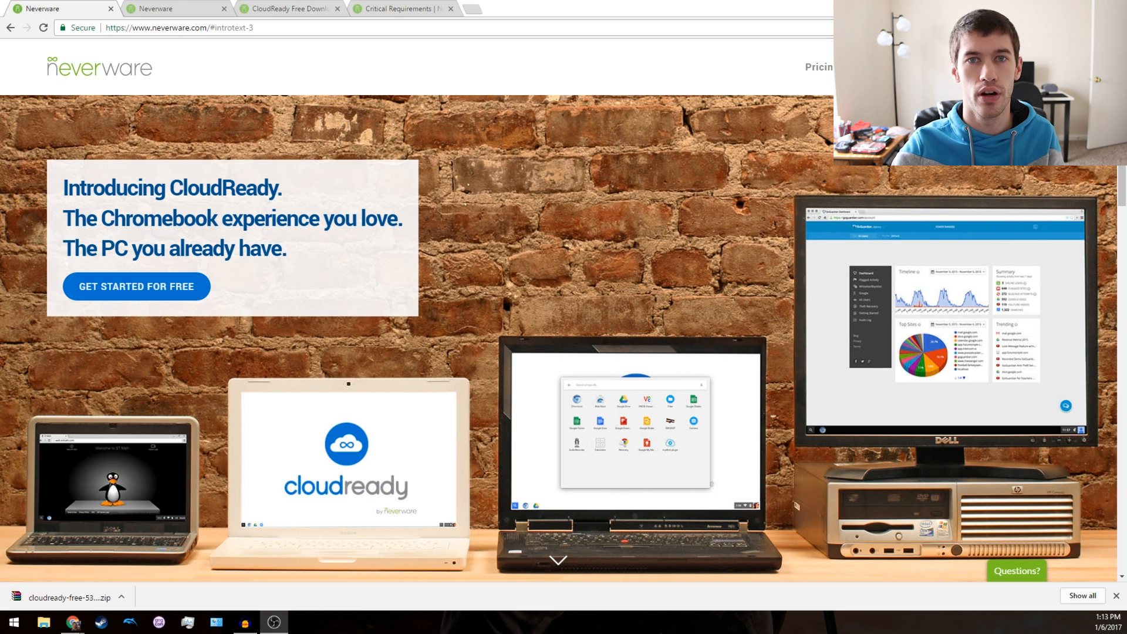
Jump to the CloudReady introduction with its free trial and Home Edition options via 'Get Started for Free'.
{"action": "scroll", "scroll_direction": "down", "scroll_amount": 3}
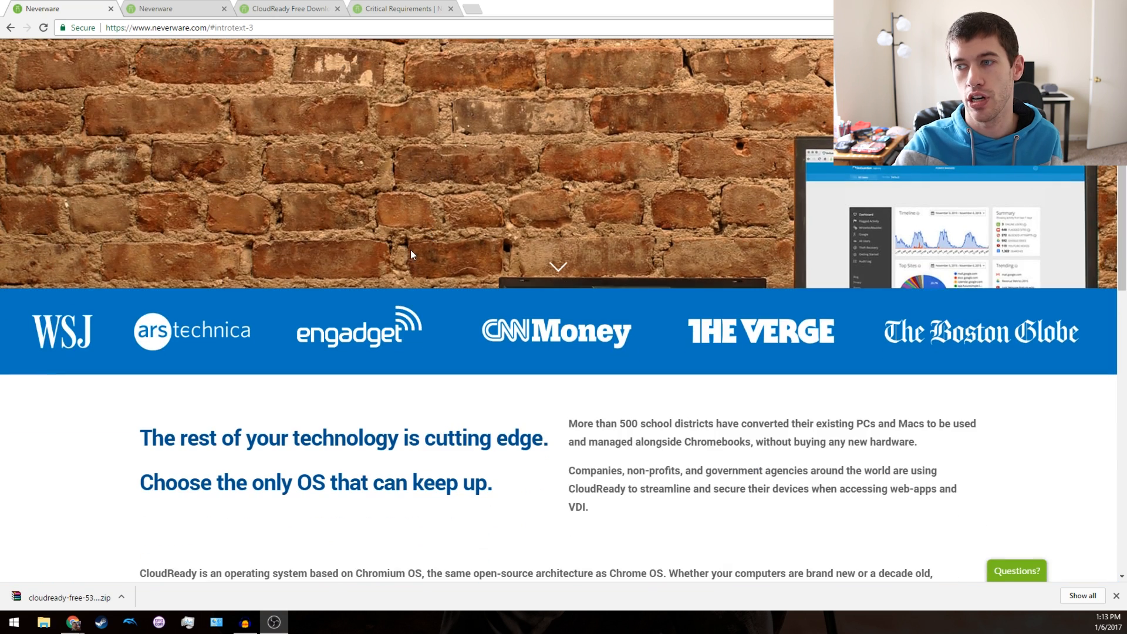
{"action": "scroll", "scroll_direction": "up", "scroll_amount": 3}
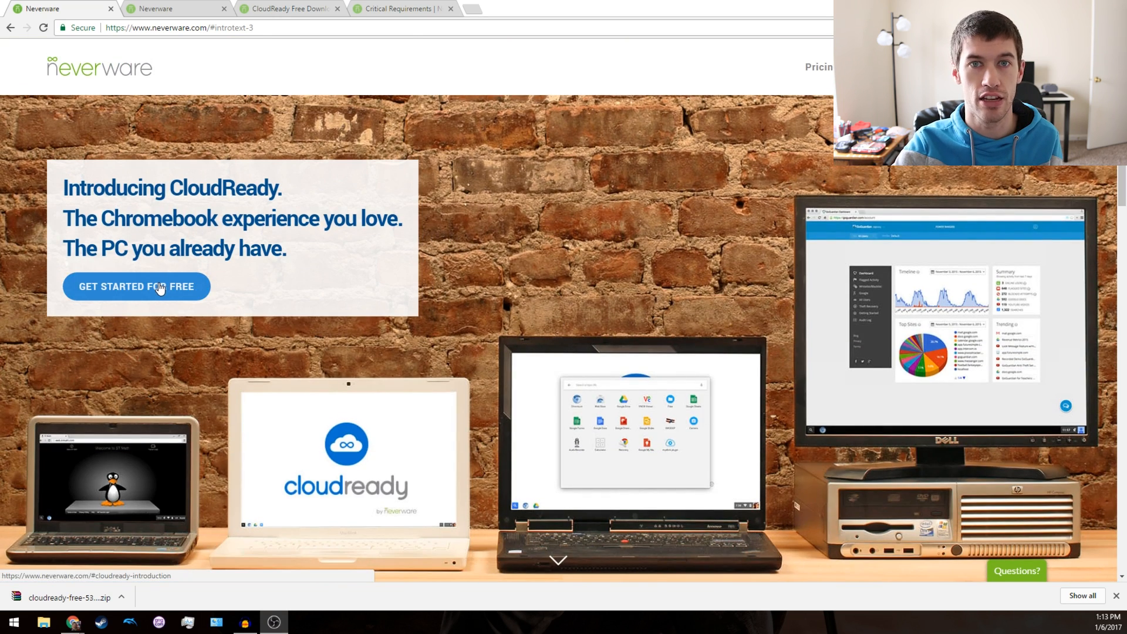
{"action": "left_click", "coordinate": [136, 286]}
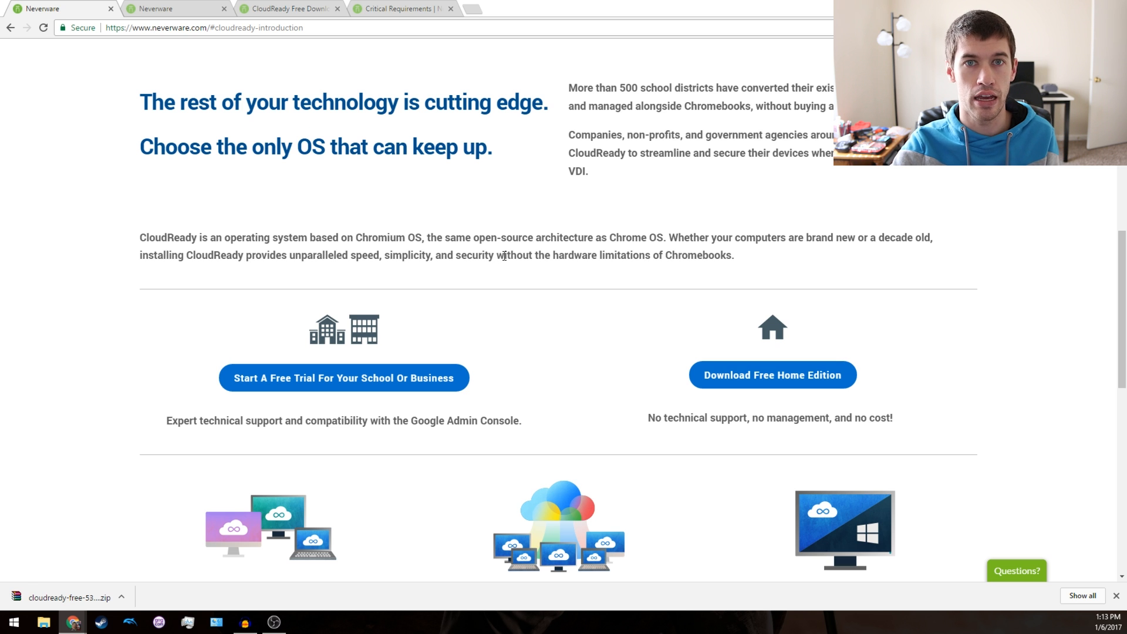
{"action": "mouse_move", "coordinate": [839, 412]}
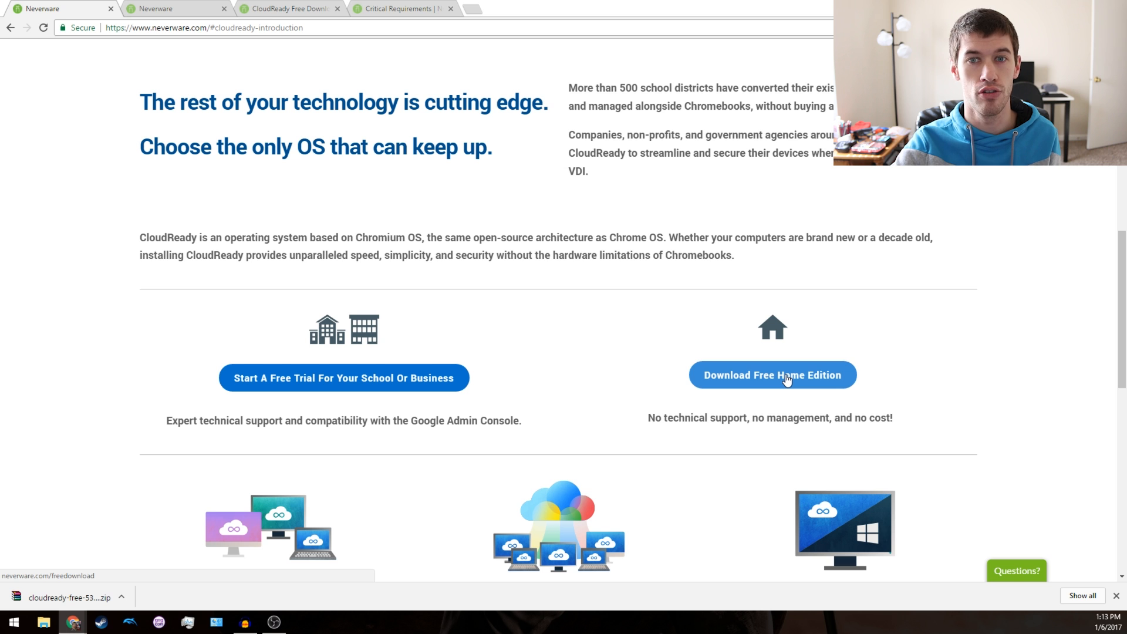
Open the free Home Edition download page offering 64-bit and 32-bit CloudReady.
{"action": "left_click", "coordinate": [772, 375]}
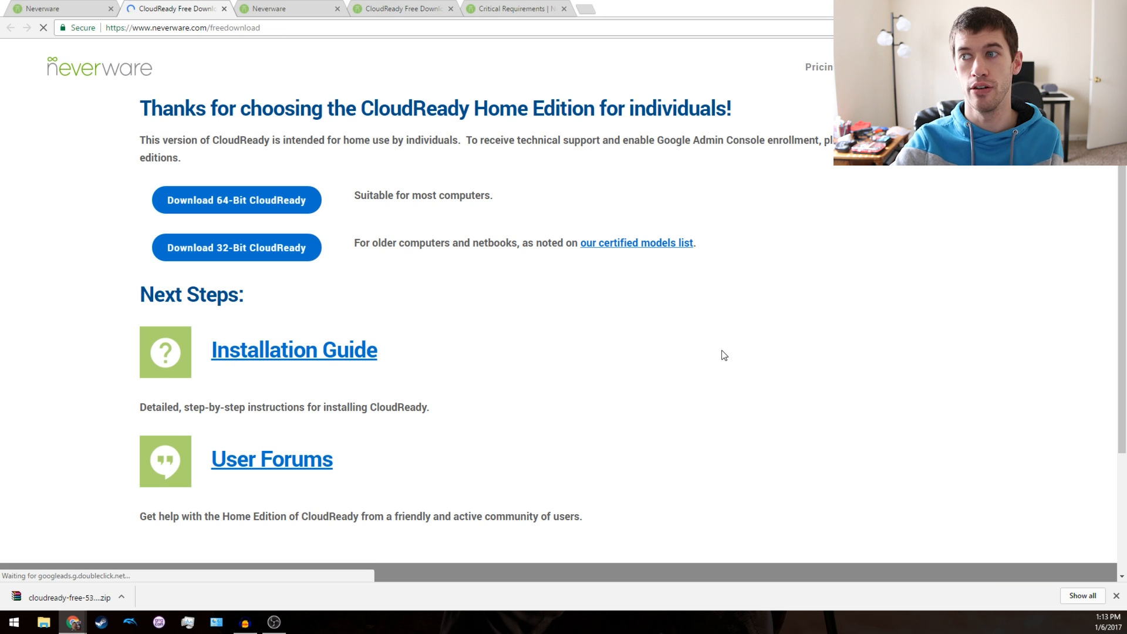
{"action": "mouse_move", "coordinate": [328, 209]}
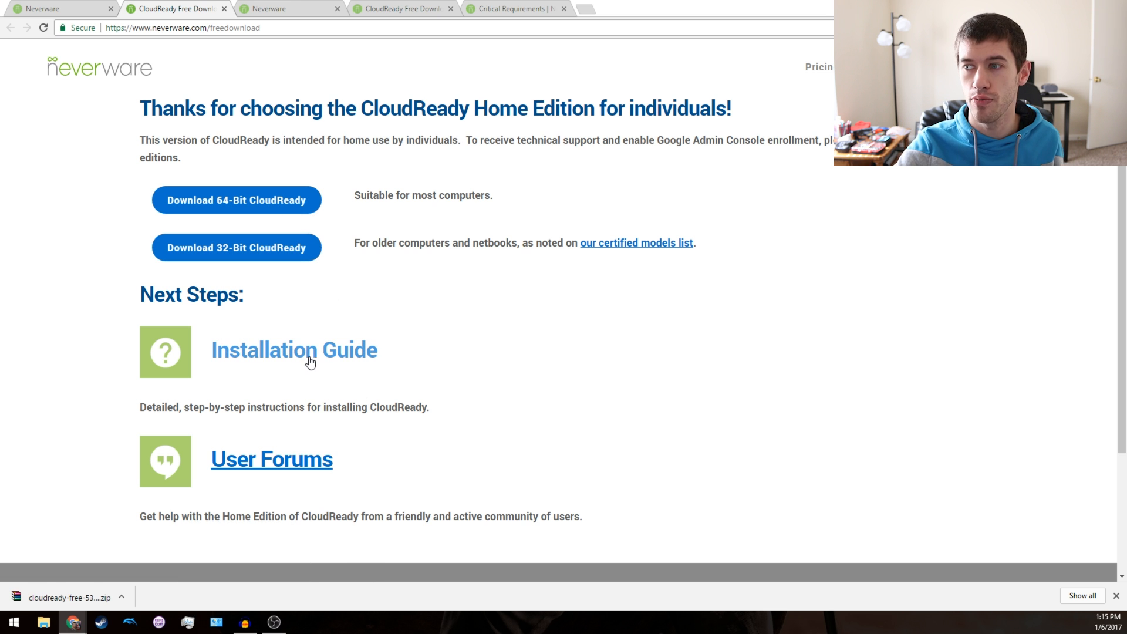
Open the Installation Guide and review the Critical Requirements with the 8GB/16GB USB compatibility table.
{"action": "left_click", "coordinate": [294, 349]}
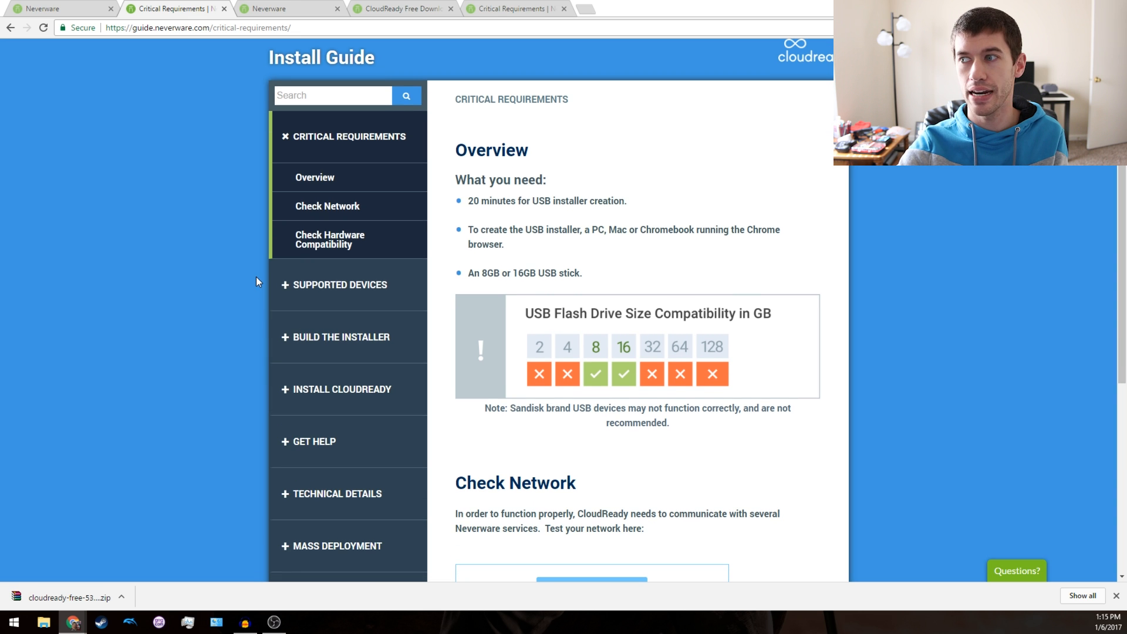
{"action": "mouse_move", "coordinate": [553, 212]}
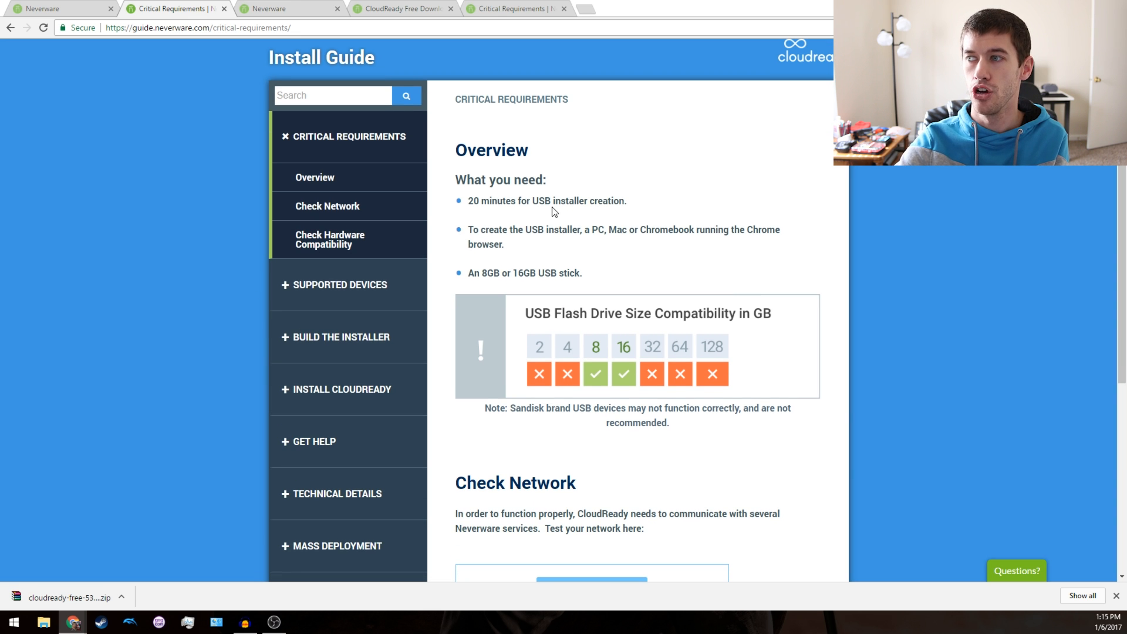
{"action": "mouse_move", "coordinate": [490, 291]}
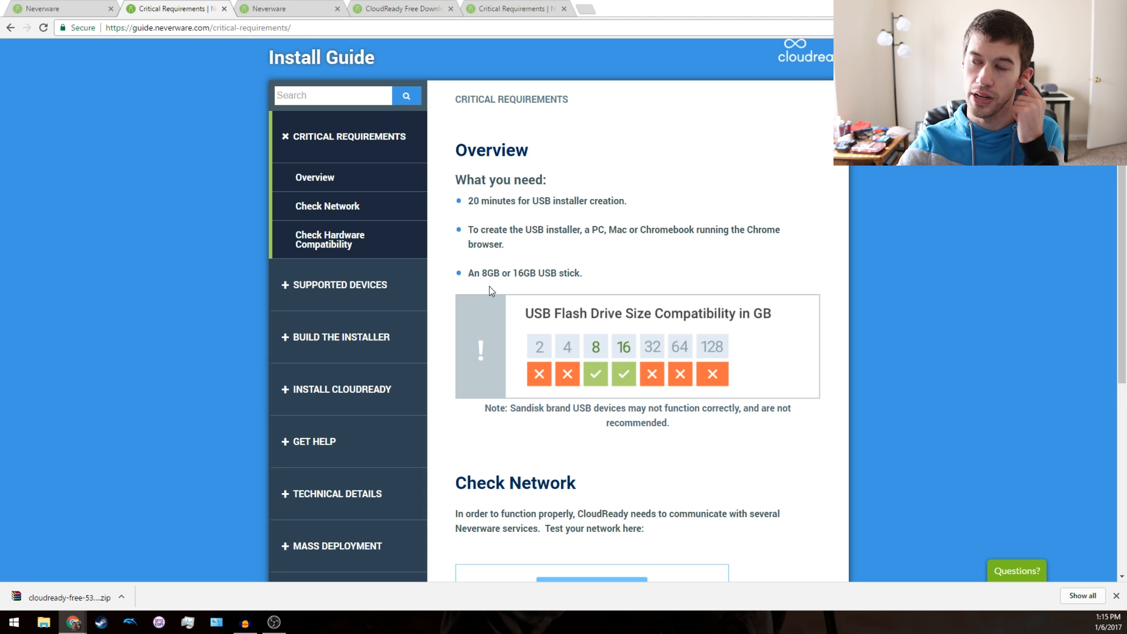
{"action": "mouse_move", "coordinate": [410, 257]}
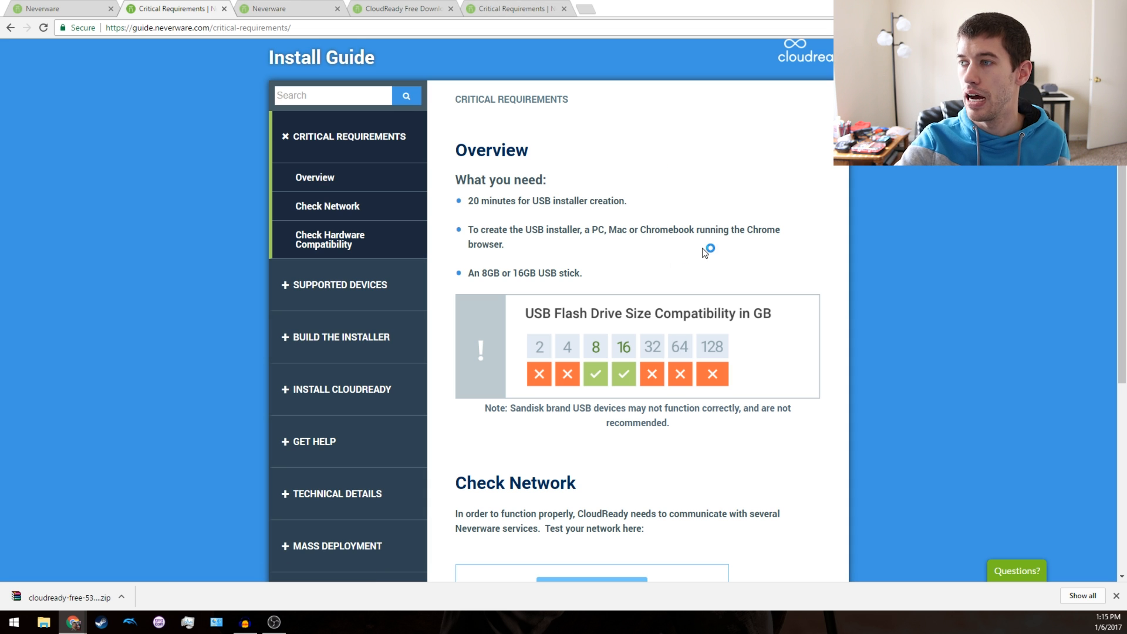
{"action": "mouse_move", "coordinate": [679, 222]}
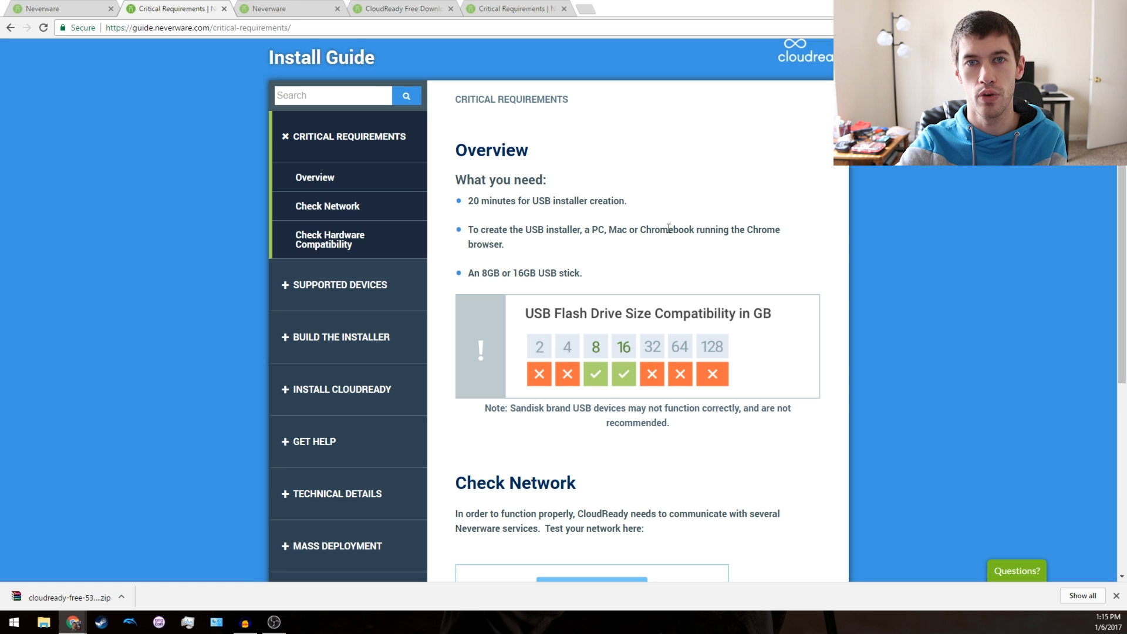
{"action": "scroll", "scroll_direction": "down", "scroll_amount": 3}
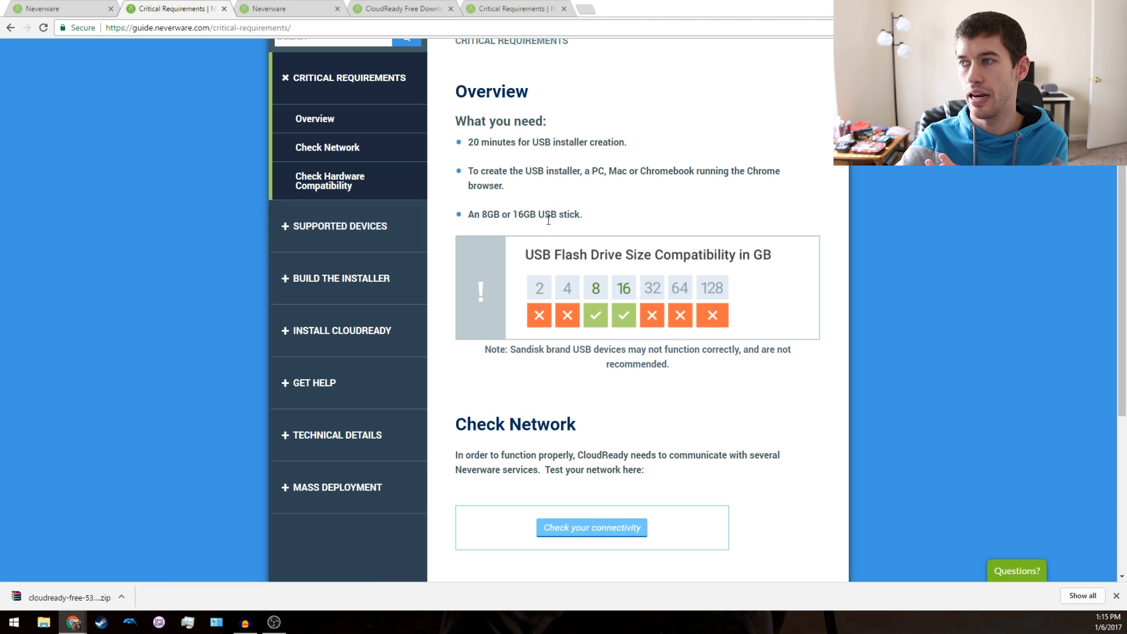
{"action": "mouse_move", "coordinate": [604, 222]}
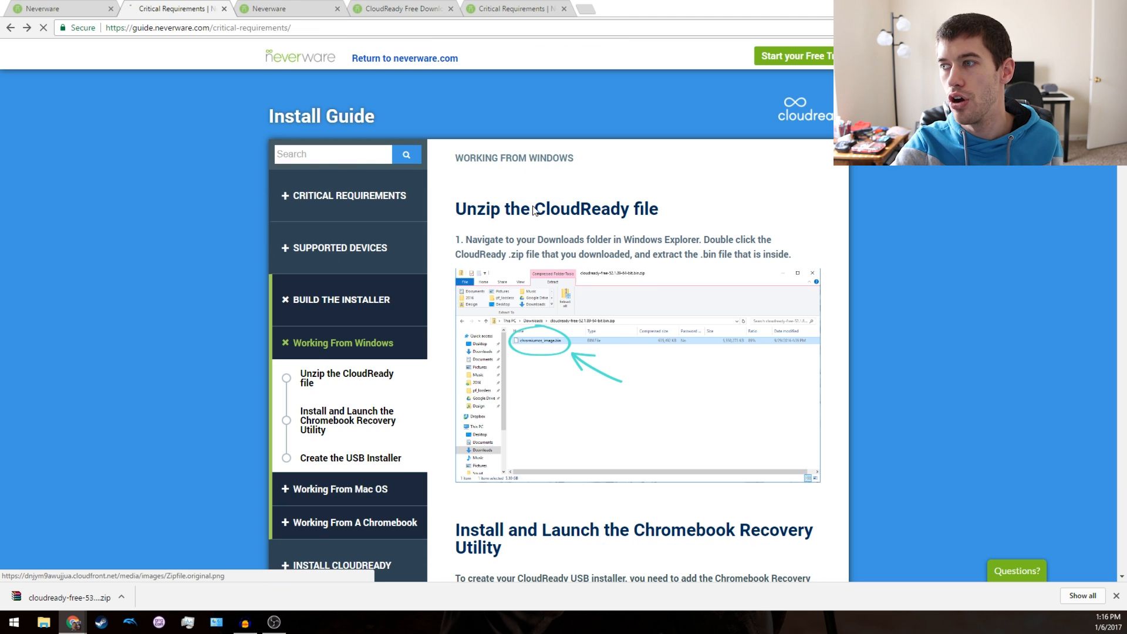
{"action": "left_click", "coordinate": [348, 195]}
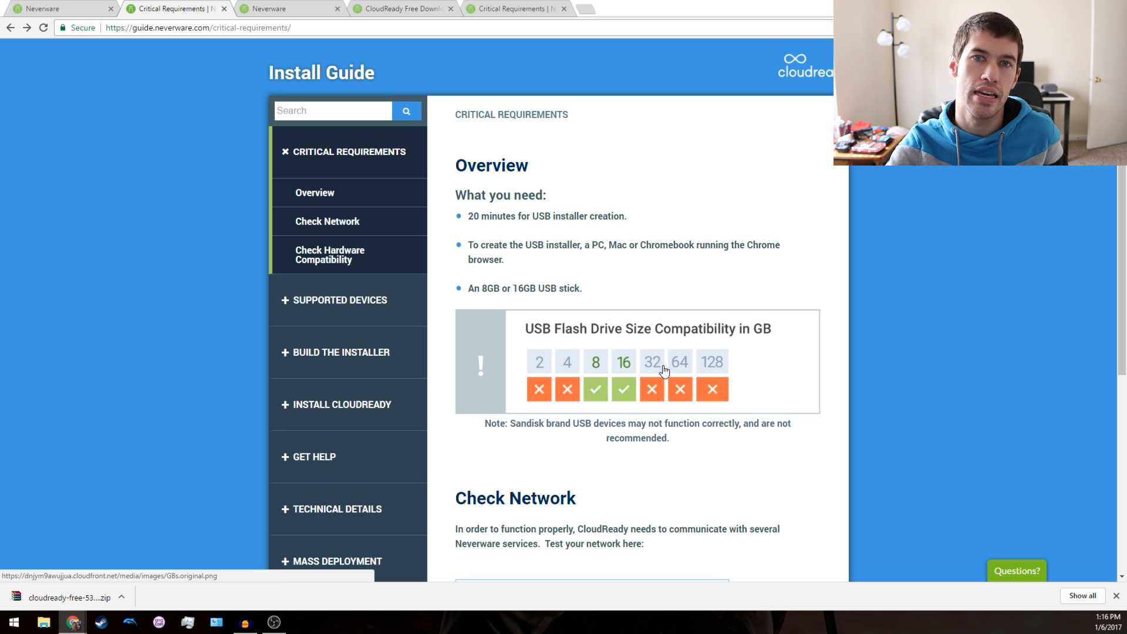
{"action": "mouse_move", "coordinate": [632, 385]}
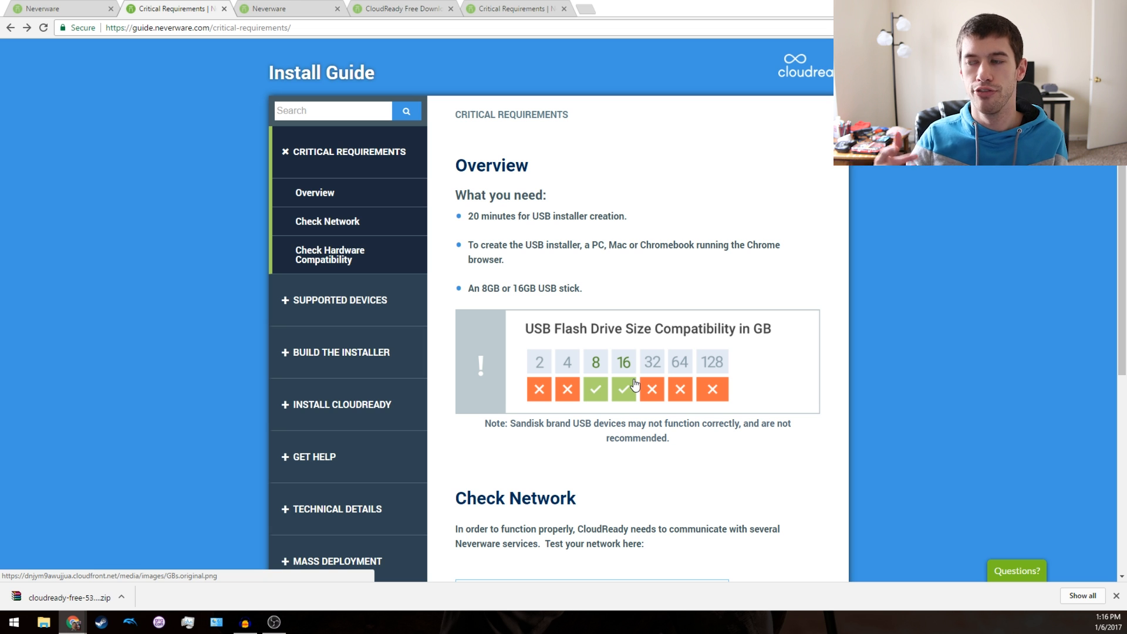
{"action": "mouse_move", "coordinate": [655, 476]}
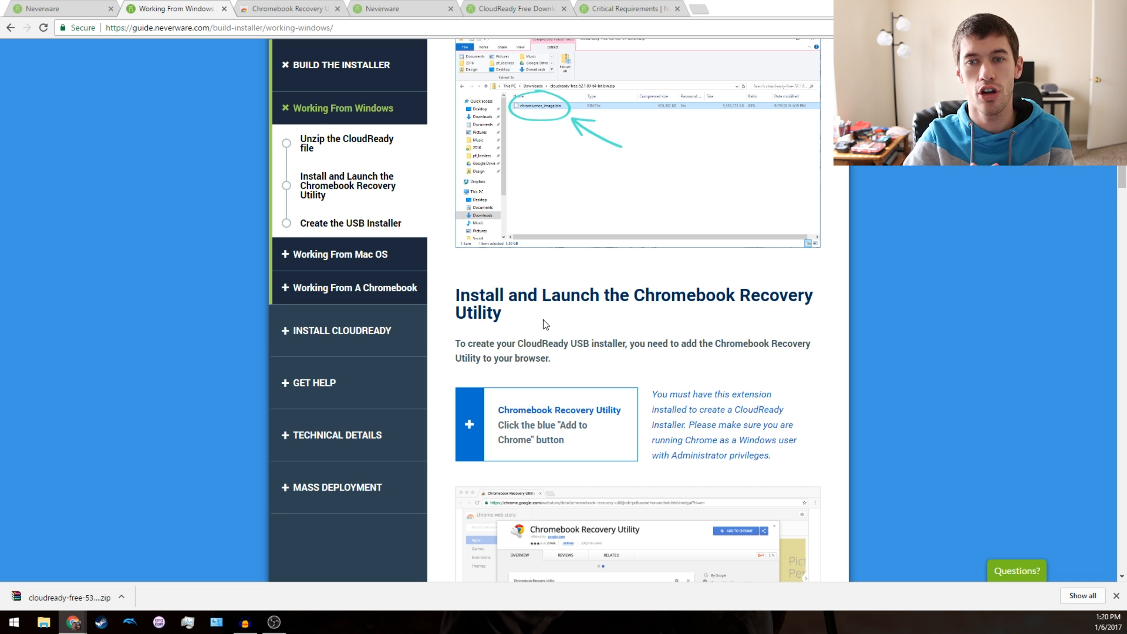
{"action": "mouse_move", "coordinate": [409, 331]}
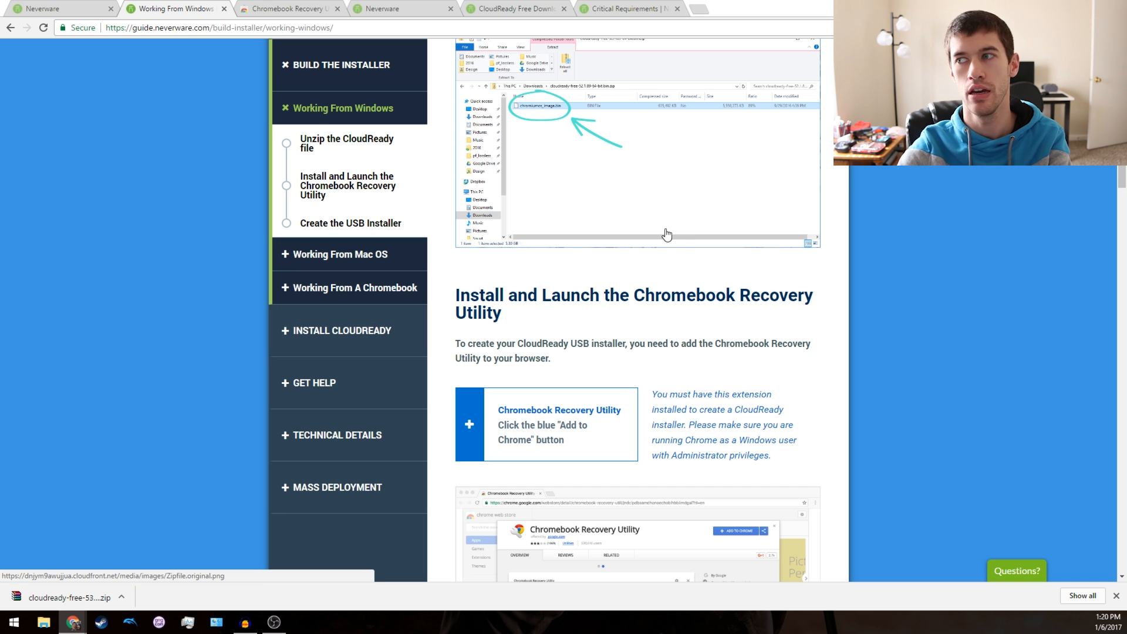
{"action": "mouse_move", "coordinate": [721, 256]}
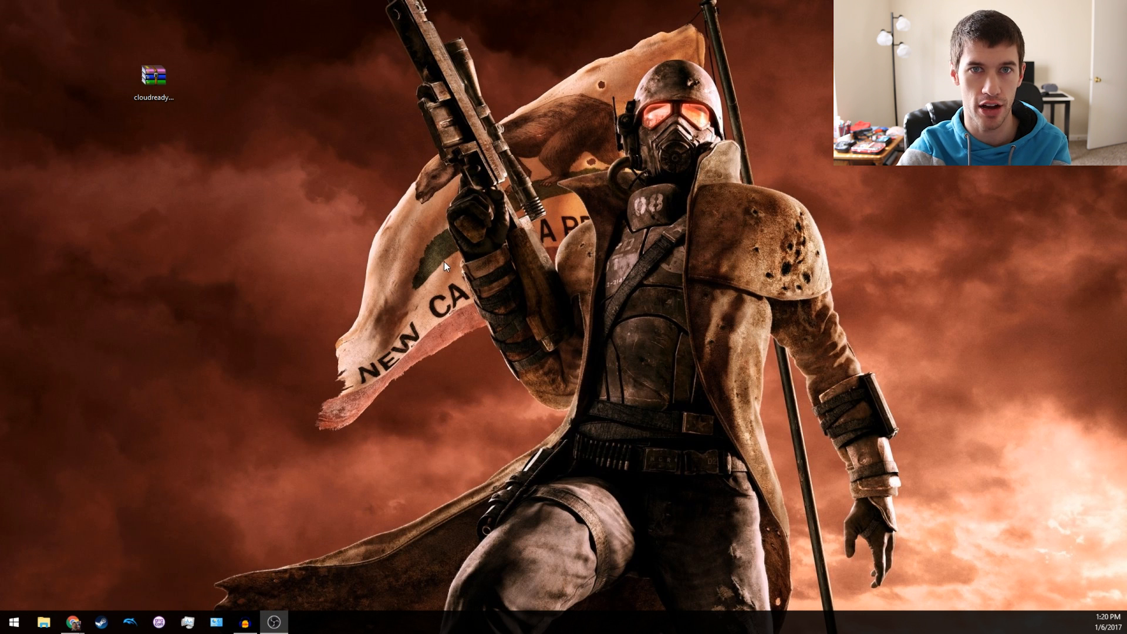
{"action": "left_click", "coordinate": [151, 79]}
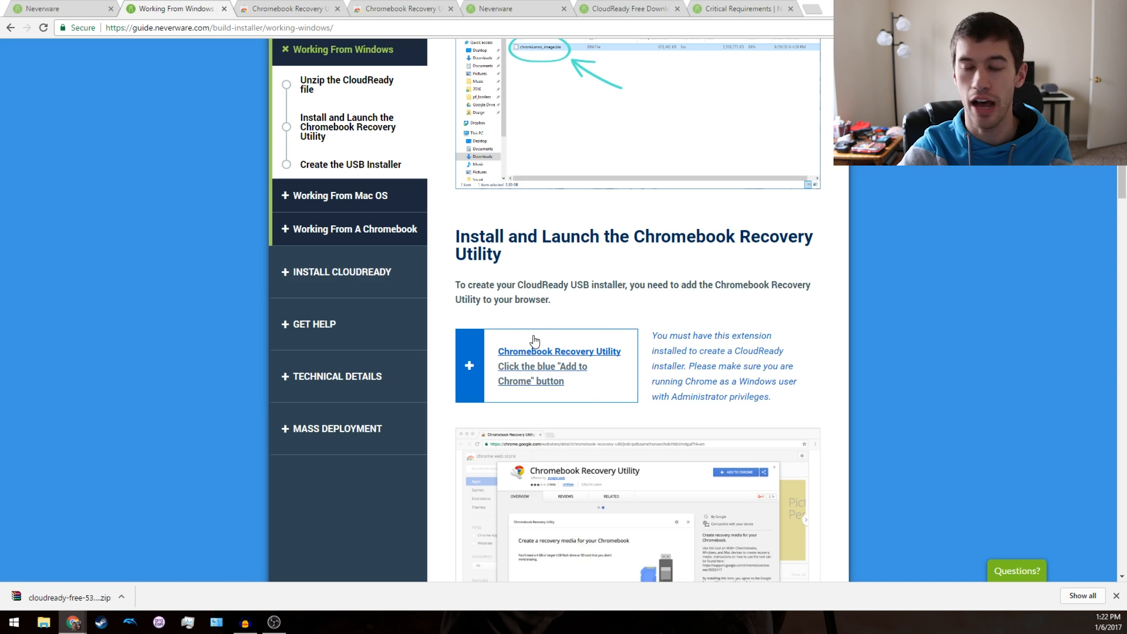
{"action": "mouse_move", "coordinate": [428, 281]}
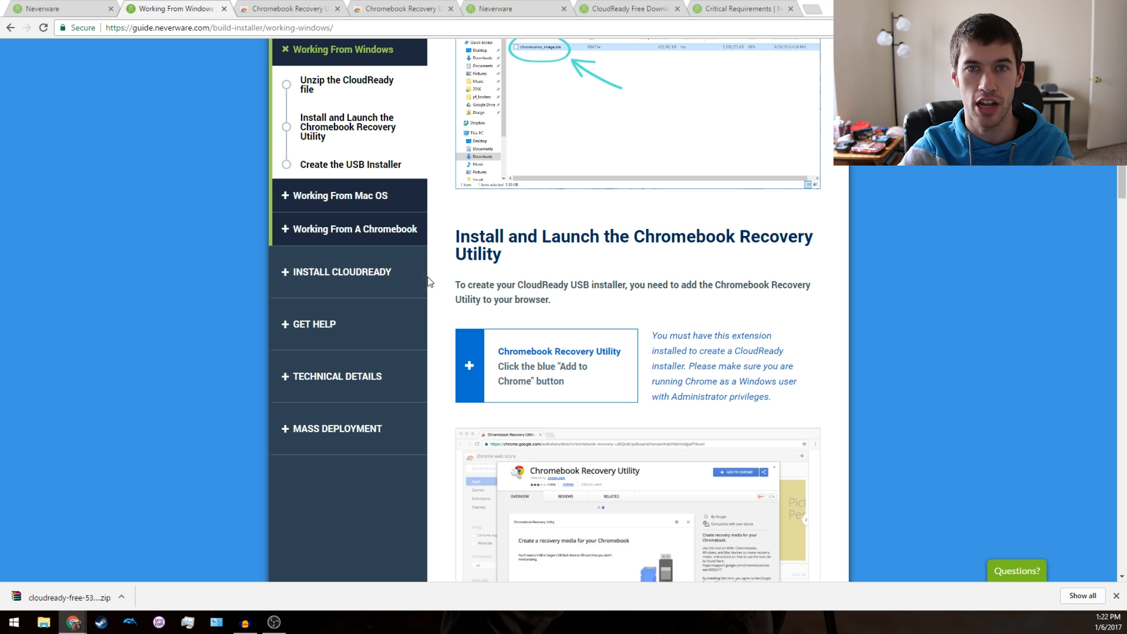
{"action": "mouse_move", "coordinate": [558, 351]}
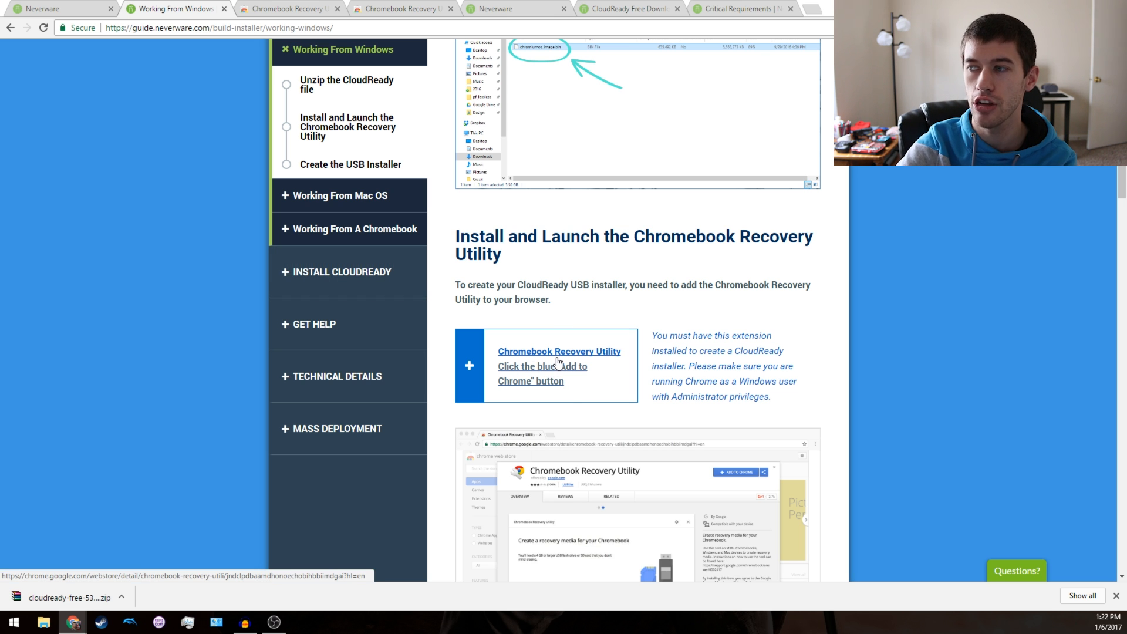
Open the Chromebook Recovery Utility listing in the Chrome Web Store.
{"action": "left_click", "coordinate": [559, 351]}
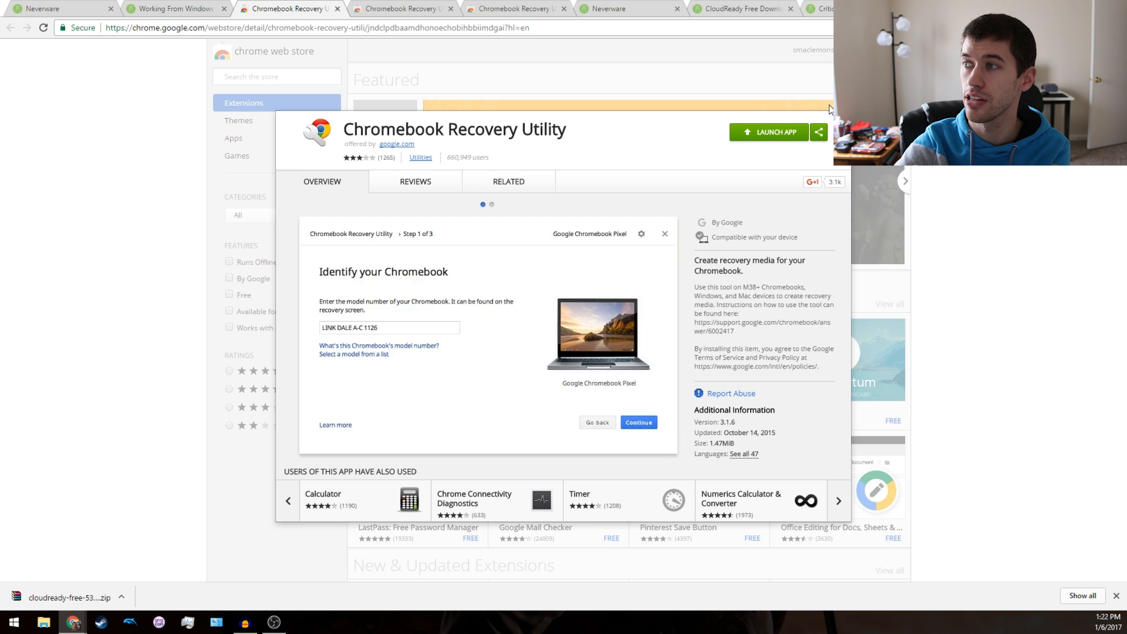
{"action": "mouse_move", "coordinate": [745, 144]}
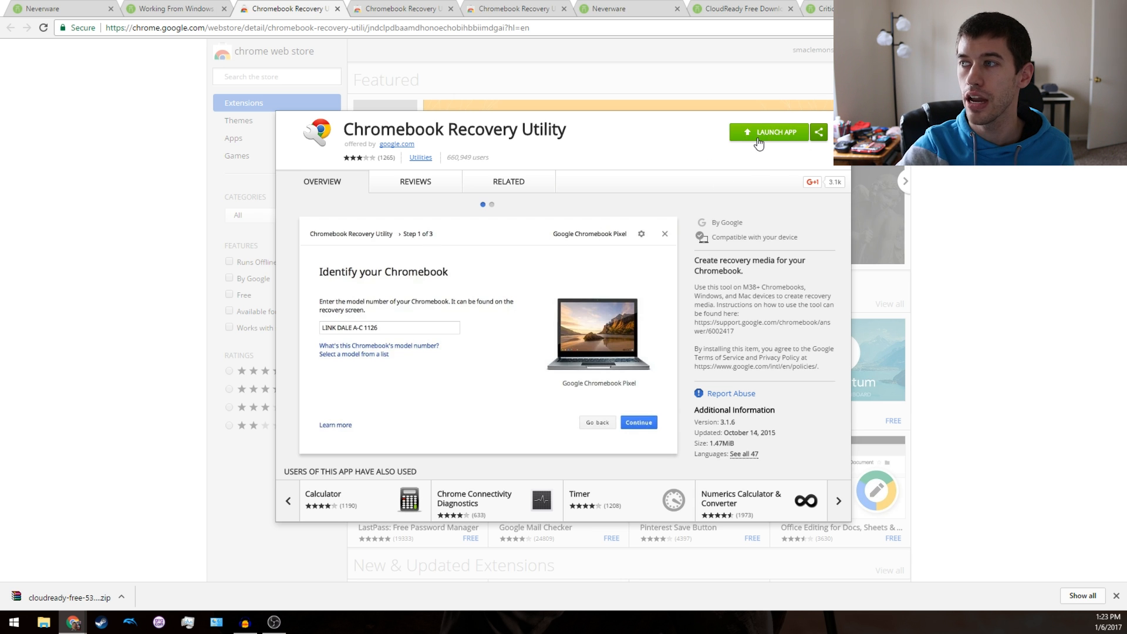
Launch Chromebook Recovery Utility and reveal its extra options via the gear icon.
{"action": "left_click", "coordinate": [768, 132]}
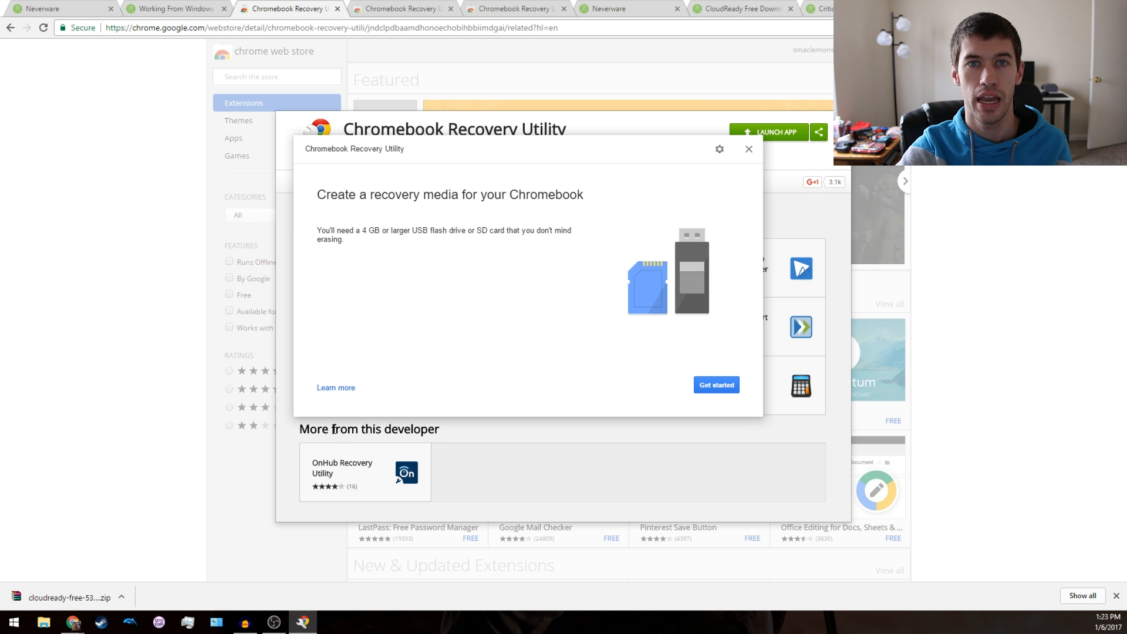
{"action": "mouse_move", "coordinate": [454, 400]}
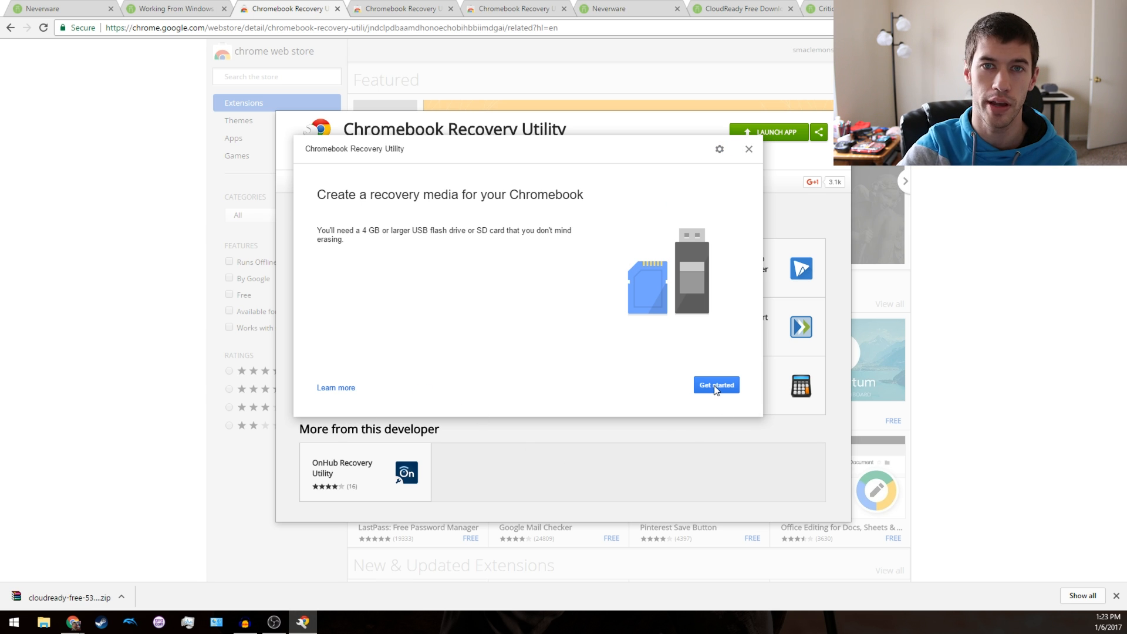
{"action": "mouse_move", "coordinate": [732, 159]}
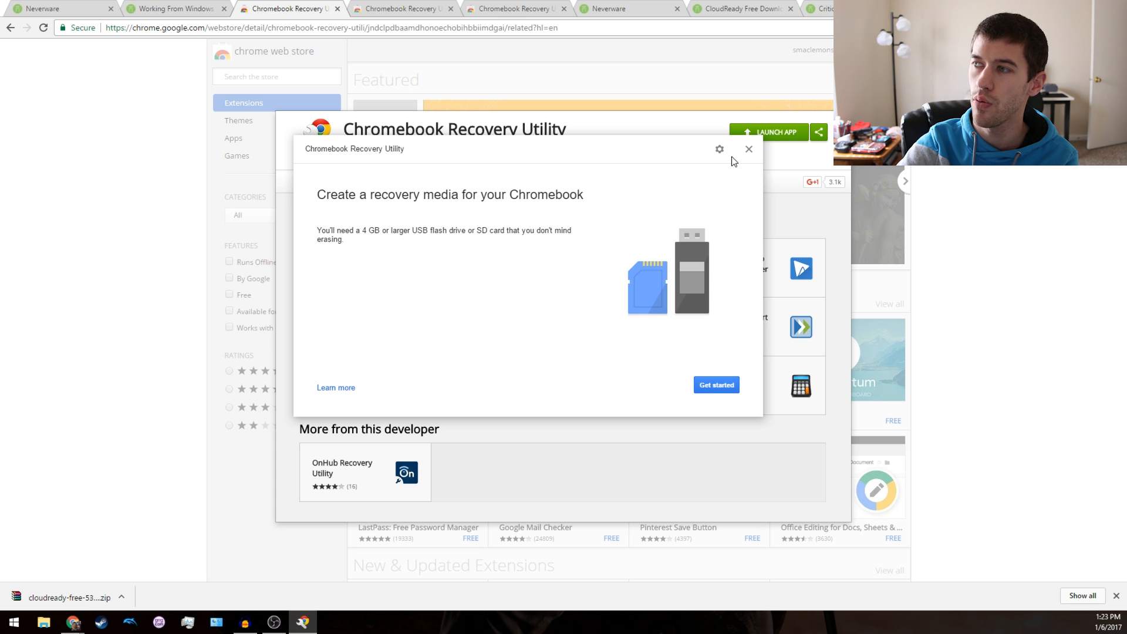
{"action": "left_click", "coordinate": [718, 150]}
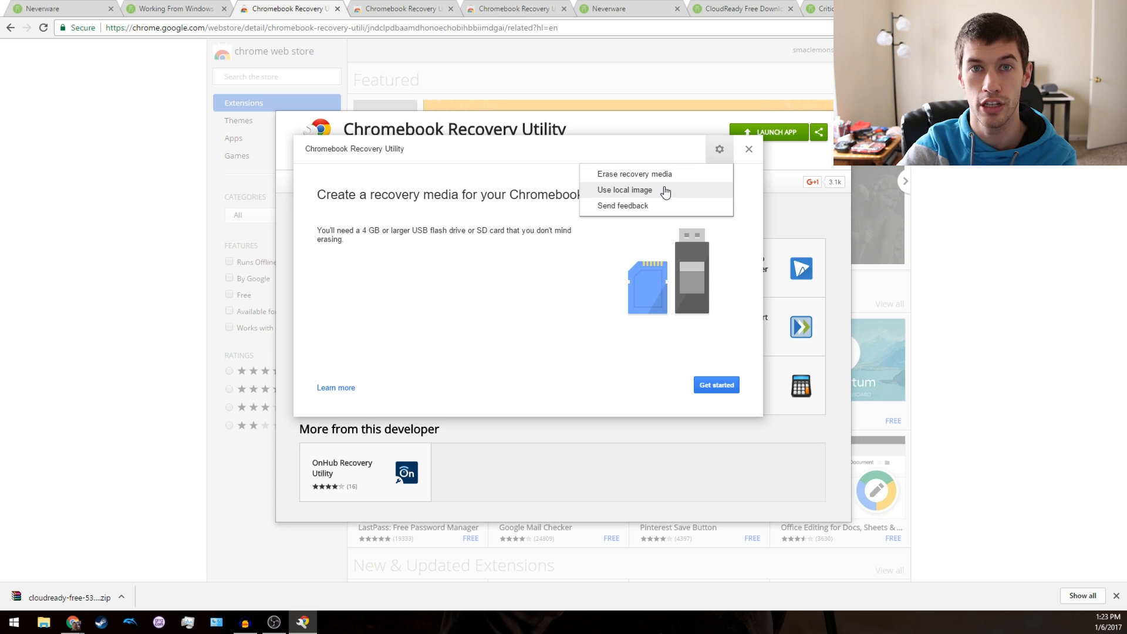
Load chromiumos_image.bin from the Desktop as a local image and list the available drives.
{"action": "left_click", "coordinate": [624, 189]}
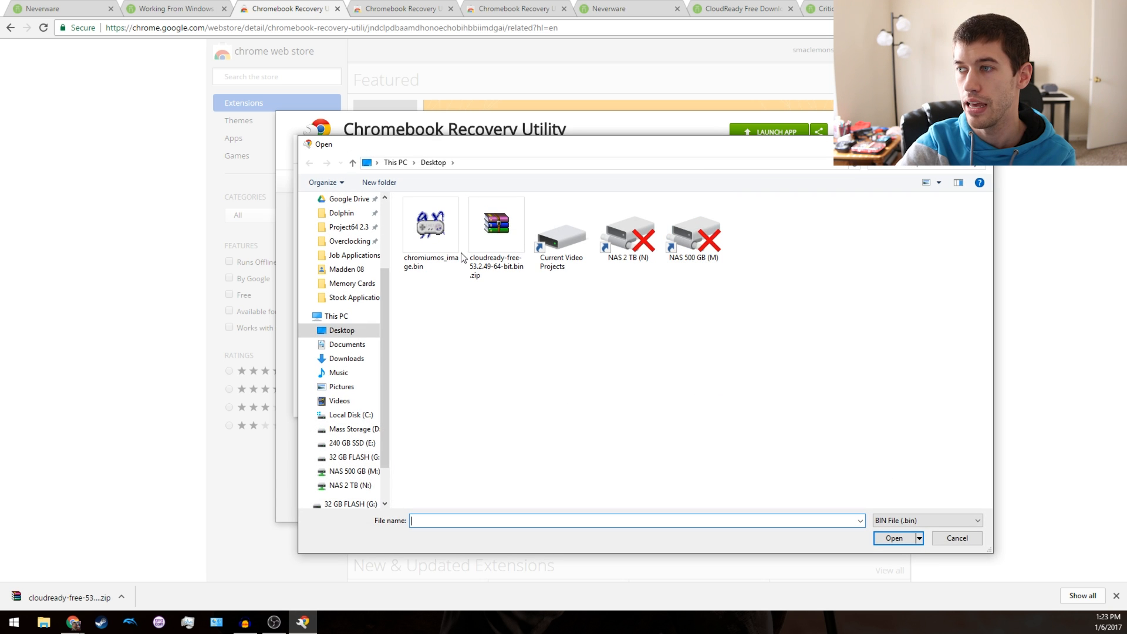
{"action": "mouse_move", "coordinate": [428, 279]}
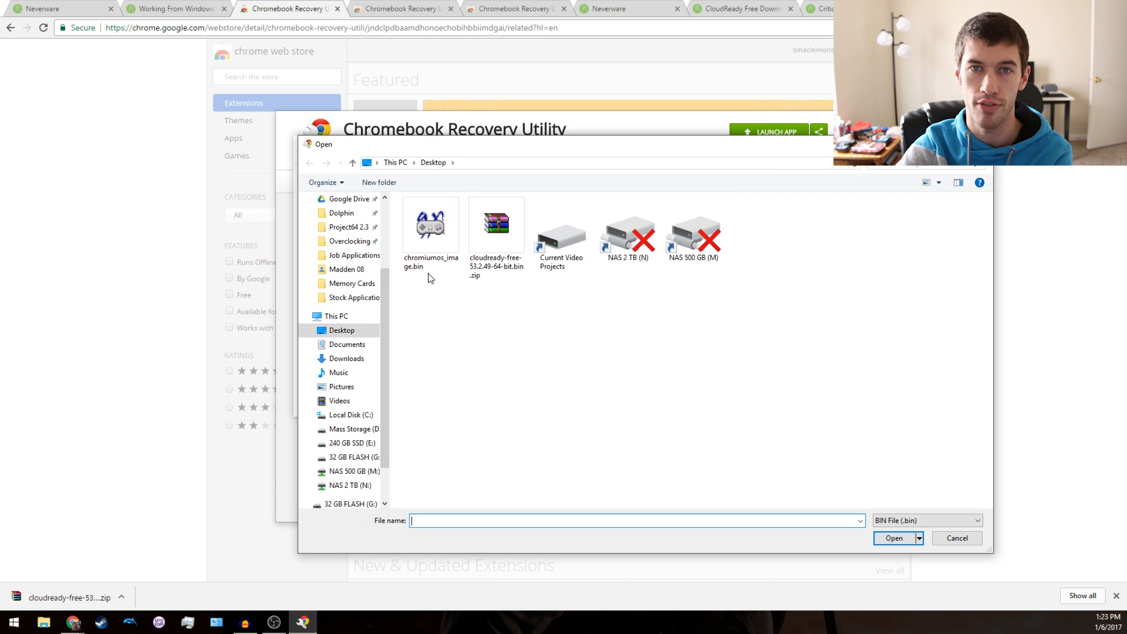
{"action": "left_click", "coordinate": [430, 225]}
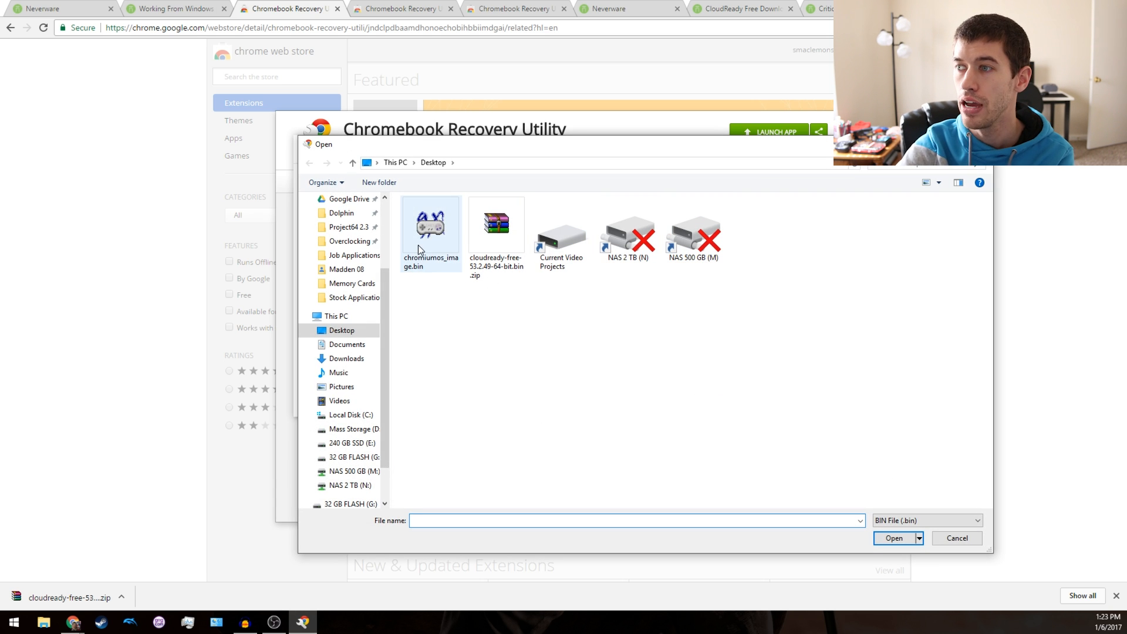
{"action": "left_click", "coordinate": [430, 230]}
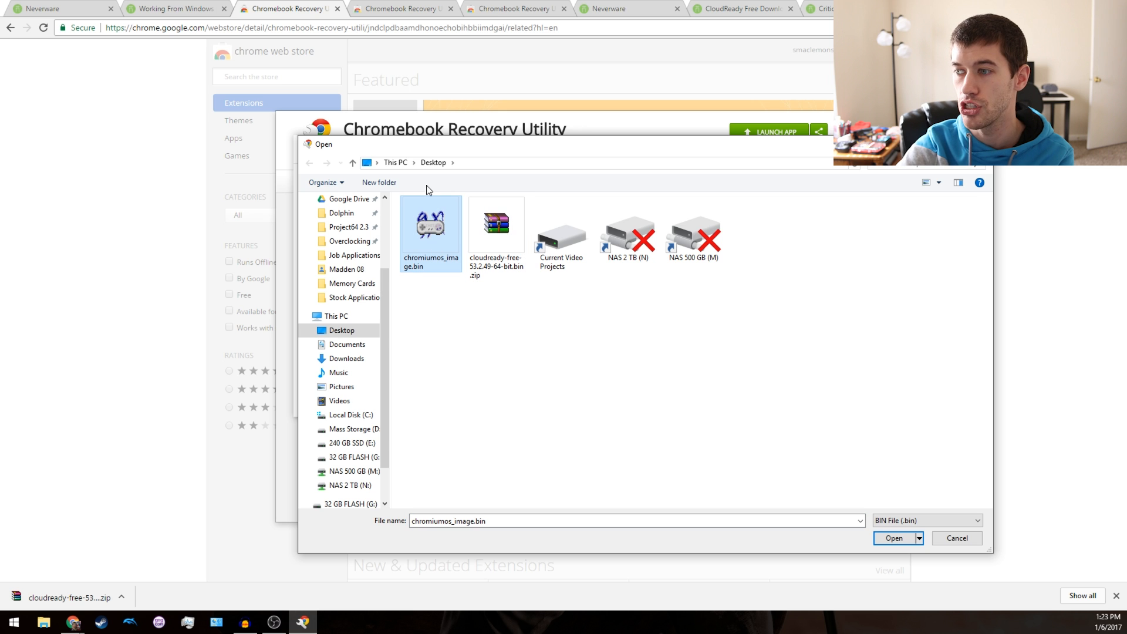
{"action": "mouse_move", "coordinate": [796, 422]}
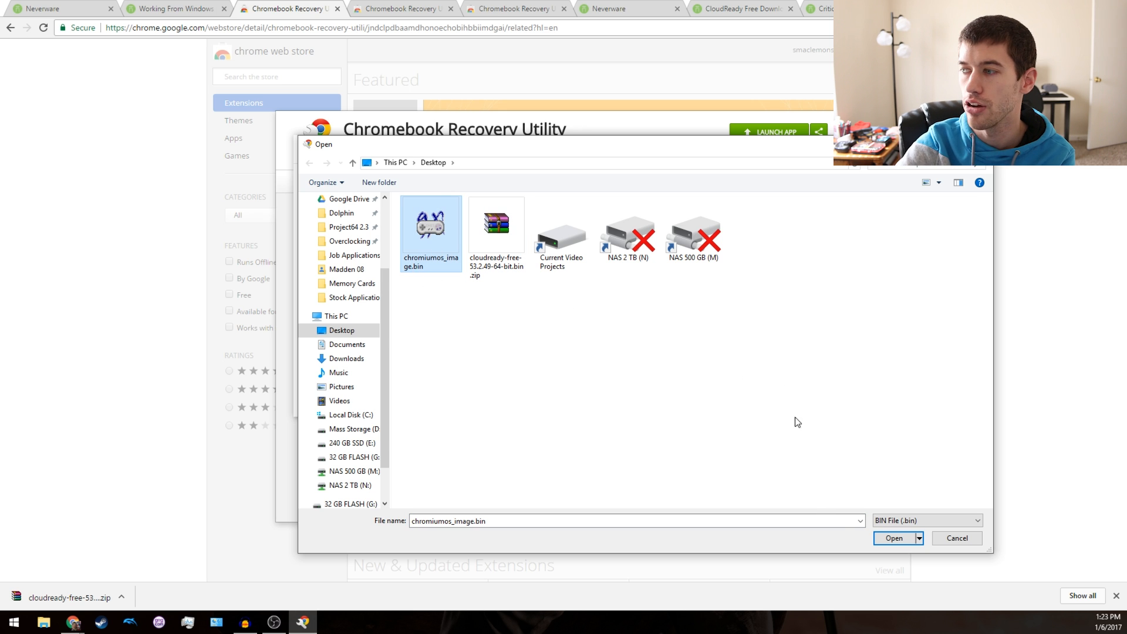
{"action": "left_click", "coordinate": [893, 537]}
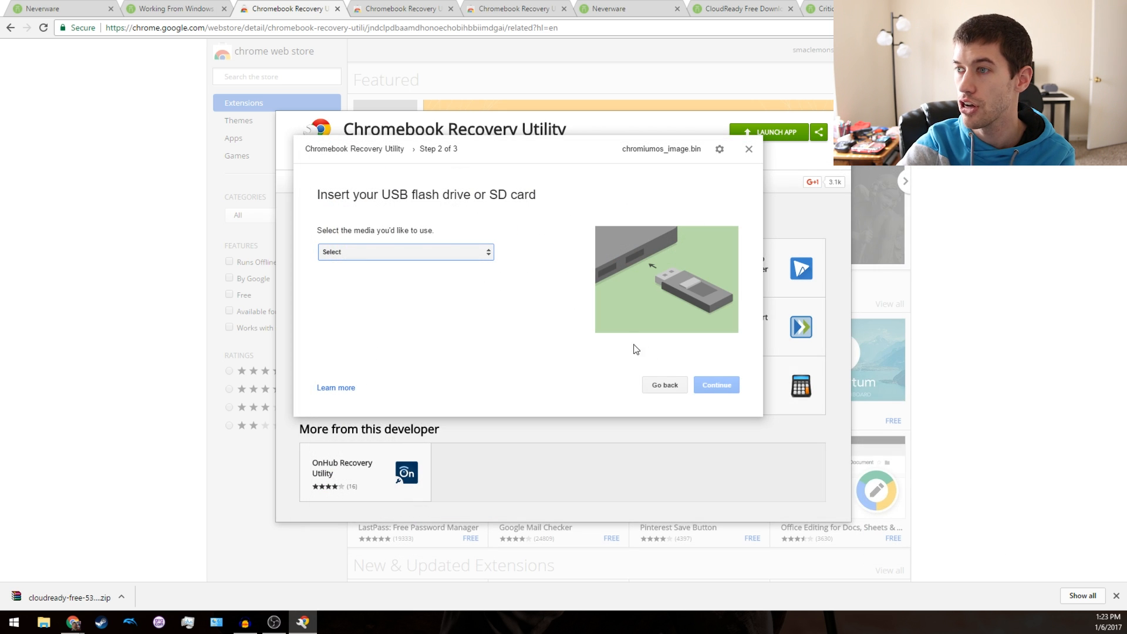
{"action": "left_click", "coordinate": [405, 251]}
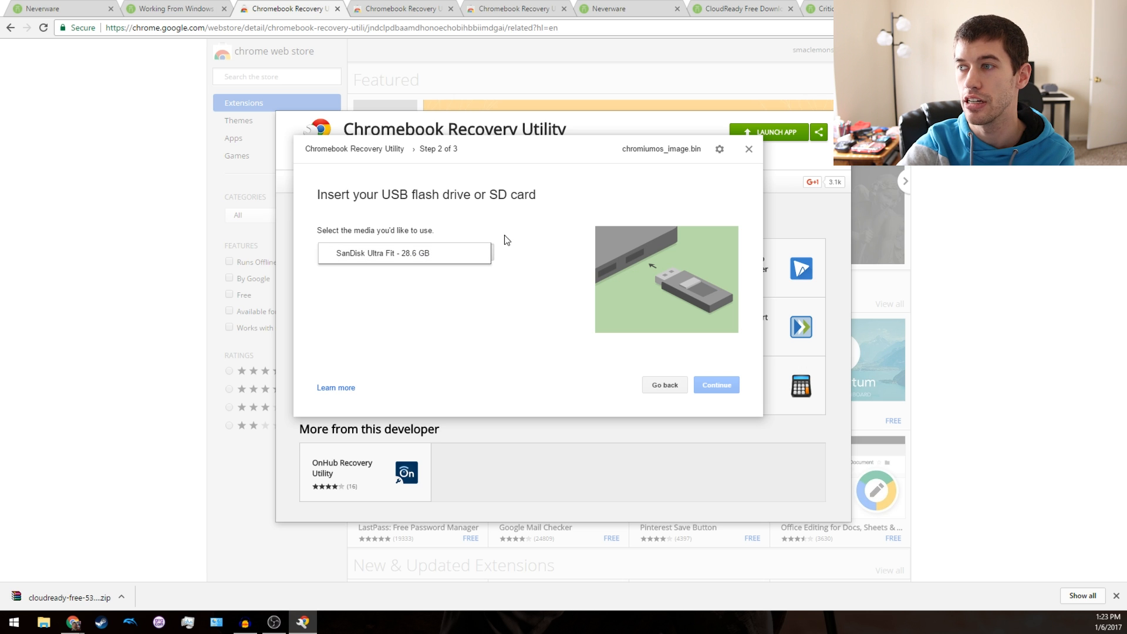
{"action": "mouse_move", "coordinate": [532, 221]}
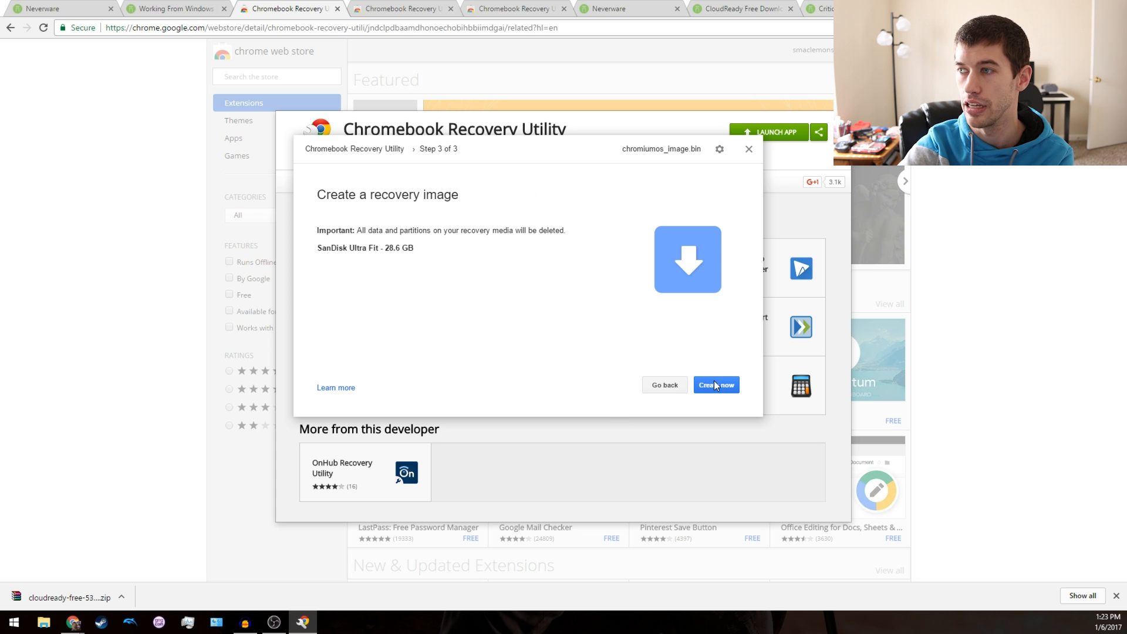
{"action": "mouse_move", "coordinate": [608, 365]}
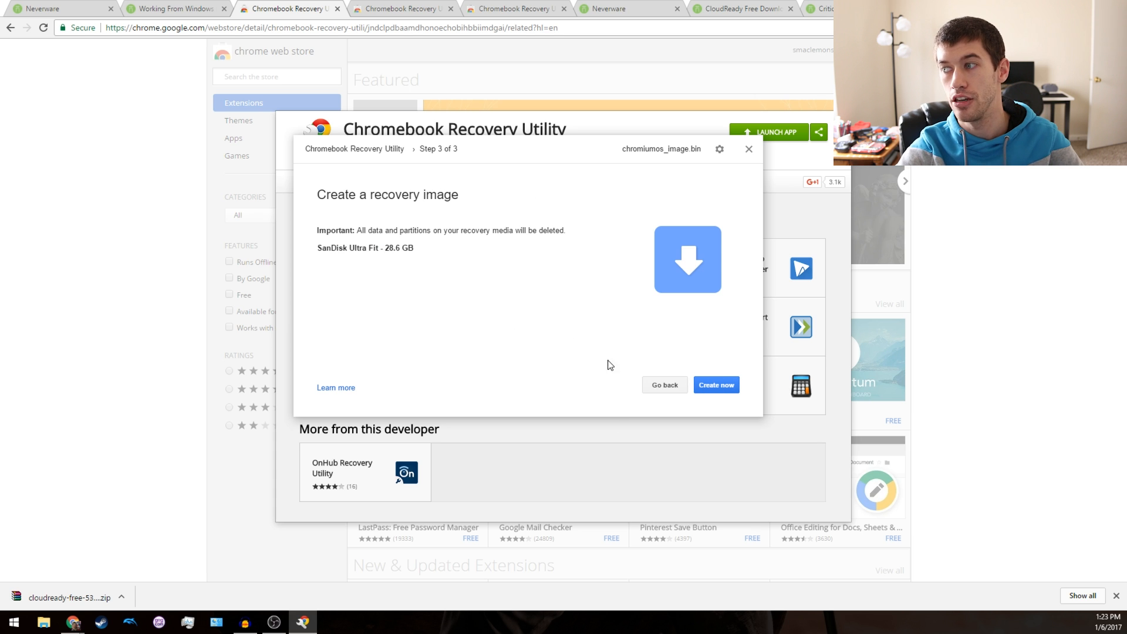
Write the image onto the SanDisk Ultra Fit drive with Create now, erasing its contents.
{"action": "left_click", "coordinate": [714, 385]}
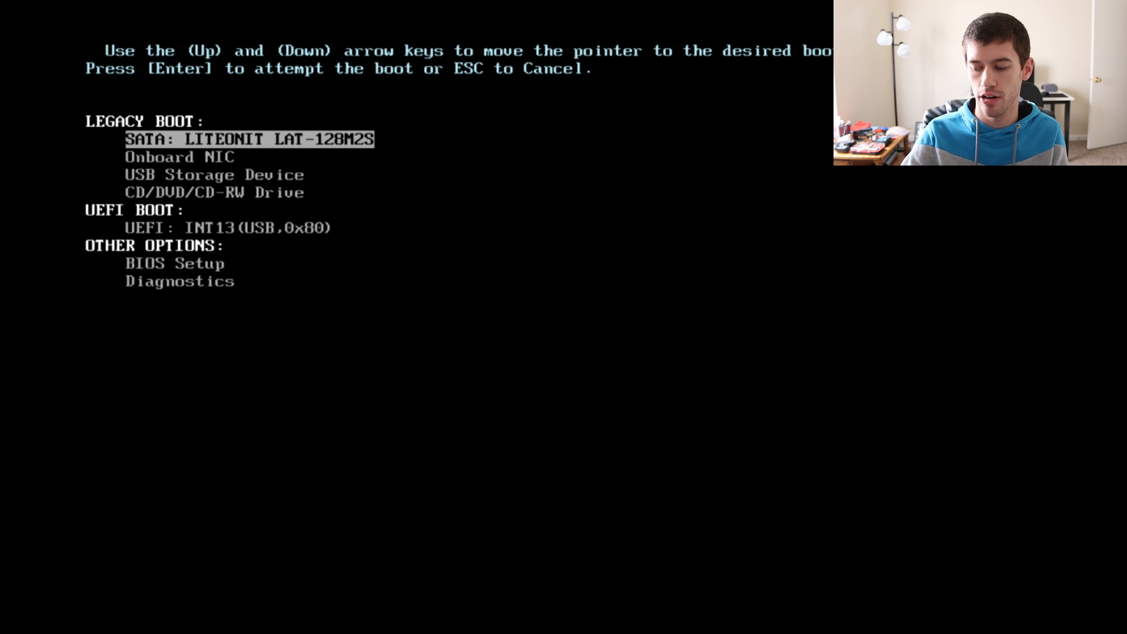
Boot the PC from the USB Storage Device entry in the boot menu.
{"action": "key", "text": "Down"}
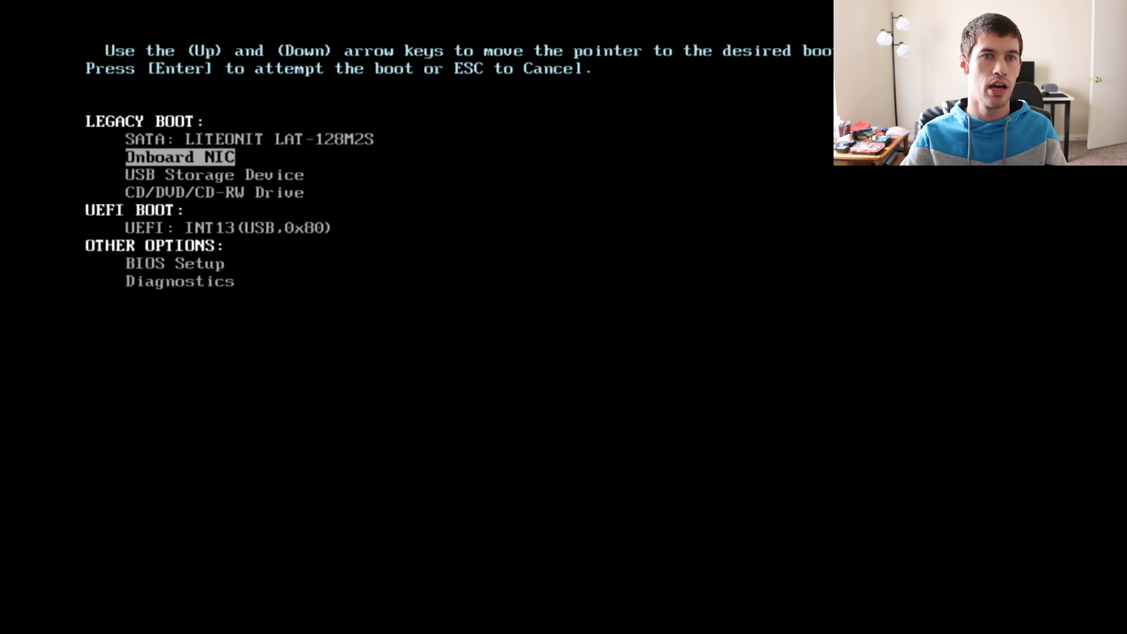
{"action": "key", "text": "Down"}
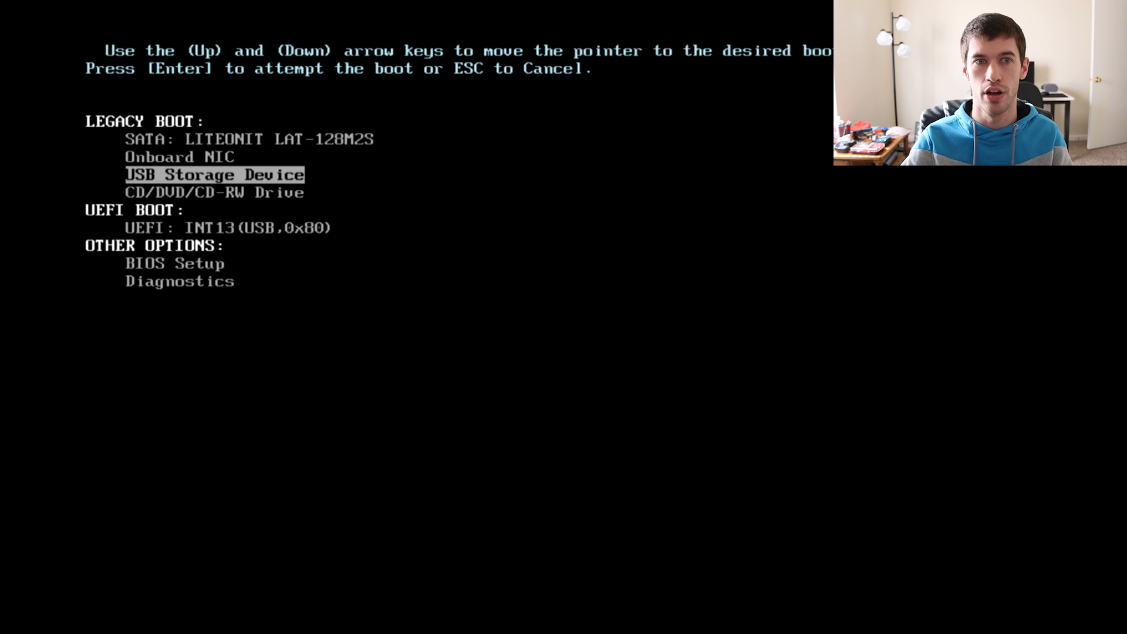
{"action": "key", "text": "Return"}
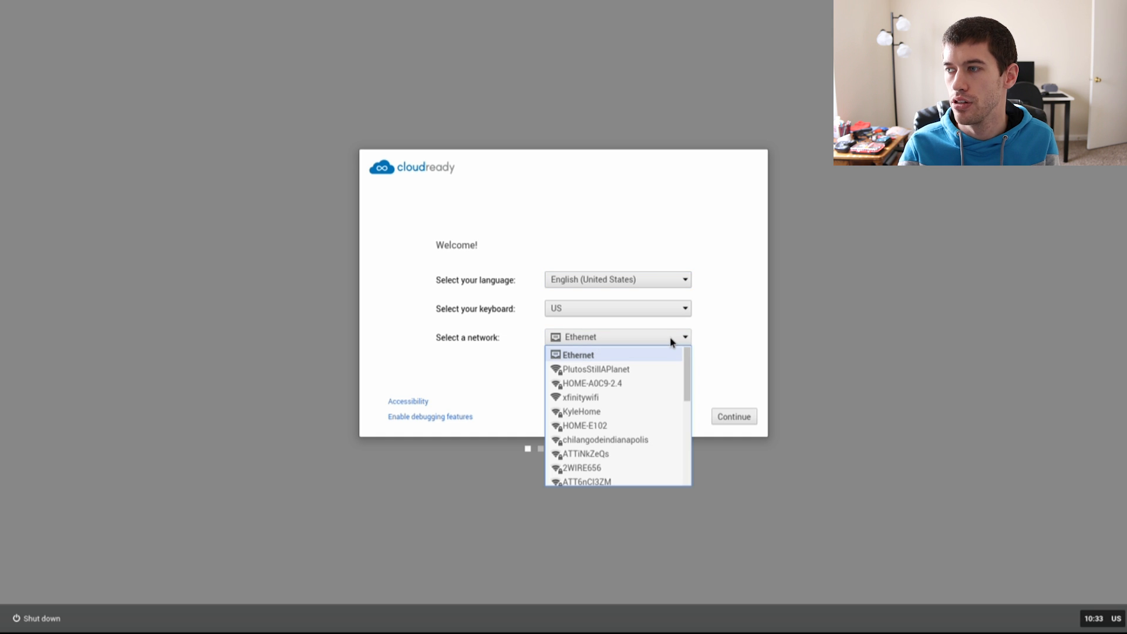
Finish the welcome setup on Ethernet and accept the Adobe Flash EULA install.
{"action": "left_click", "coordinate": [577, 355]}
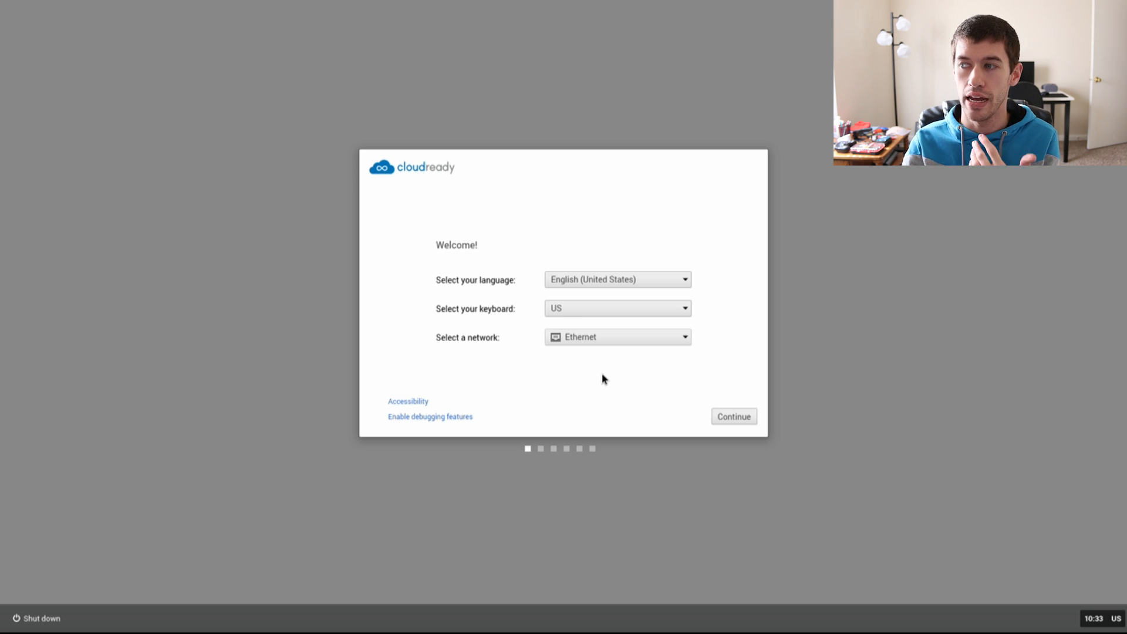
{"action": "mouse_move", "coordinate": [368, 358]}
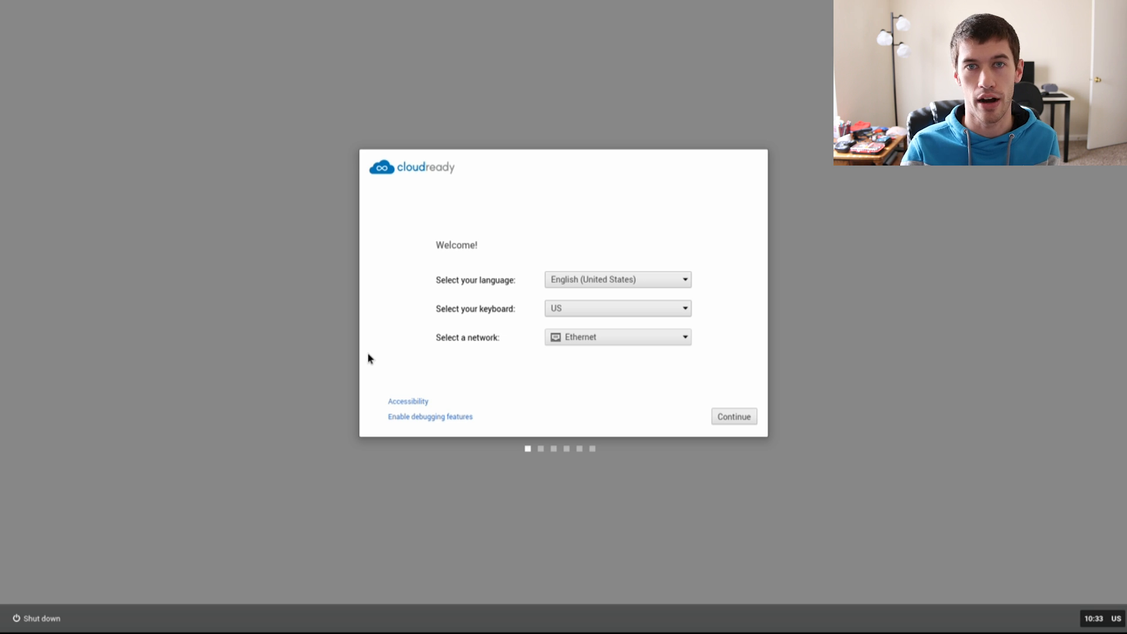
{"action": "mouse_move", "coordinate": [757, 418]}
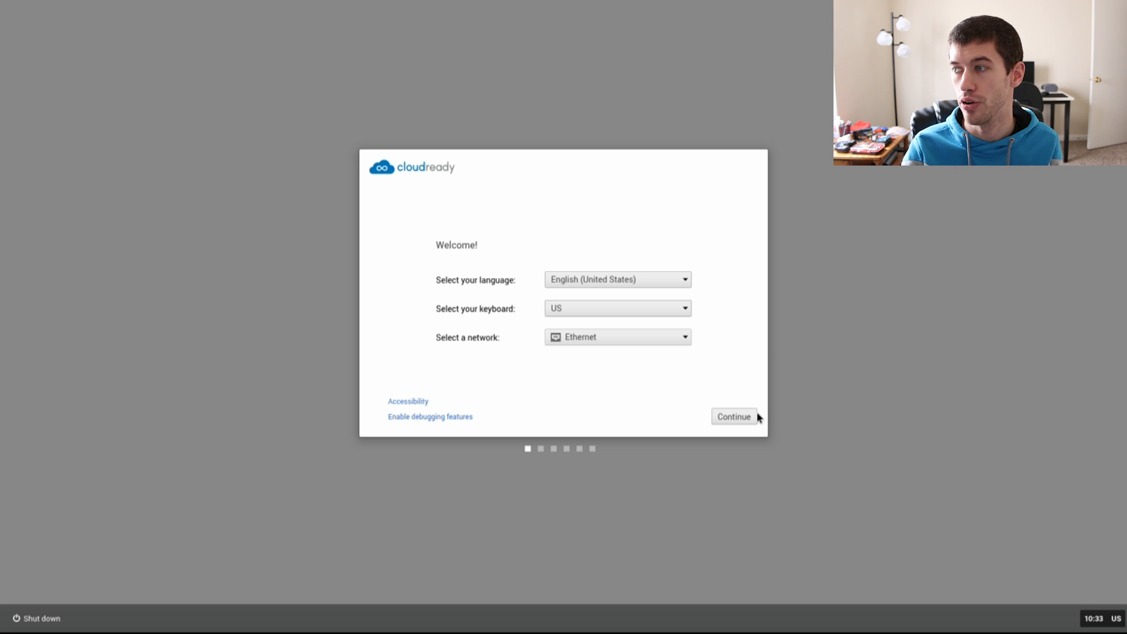
{"action": "left_click", "coordinate": [733, 416]}
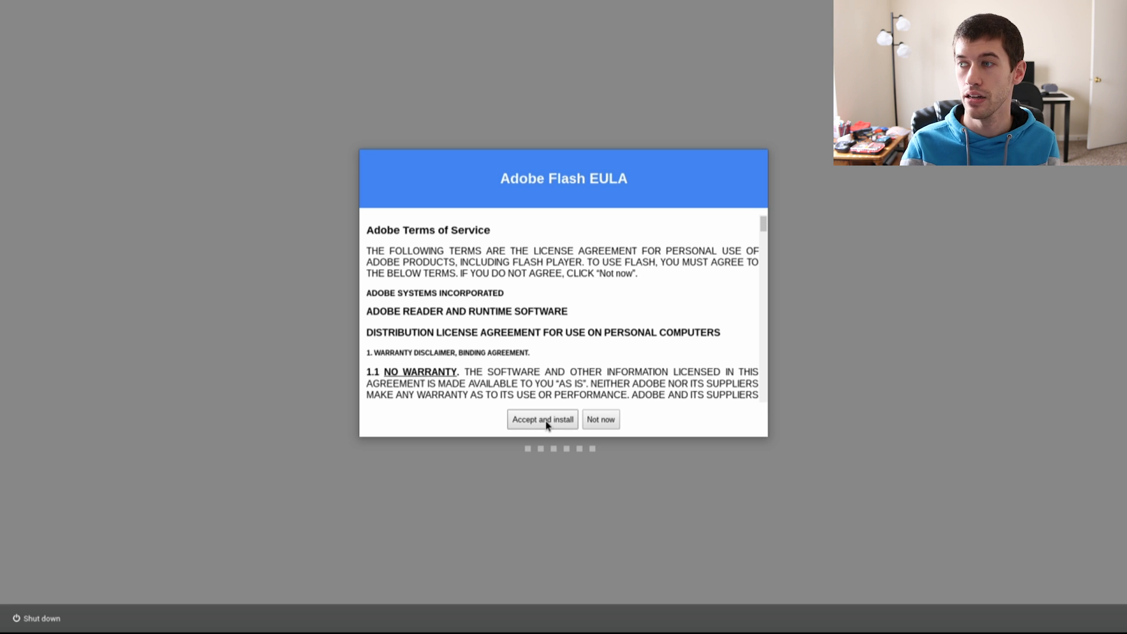
{"action": "left_click", "coordinate": [542, 419]}
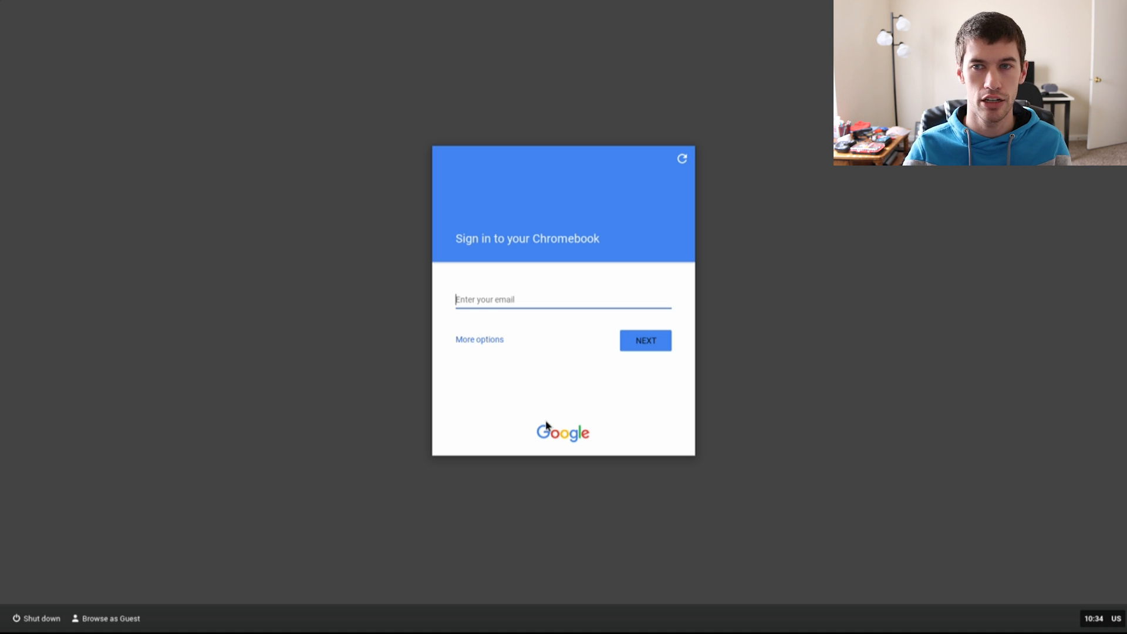
Show More options on the Chromebook sign-in screen for other account choices.
{"action": "left_click", "coordinate": [480, 338]}
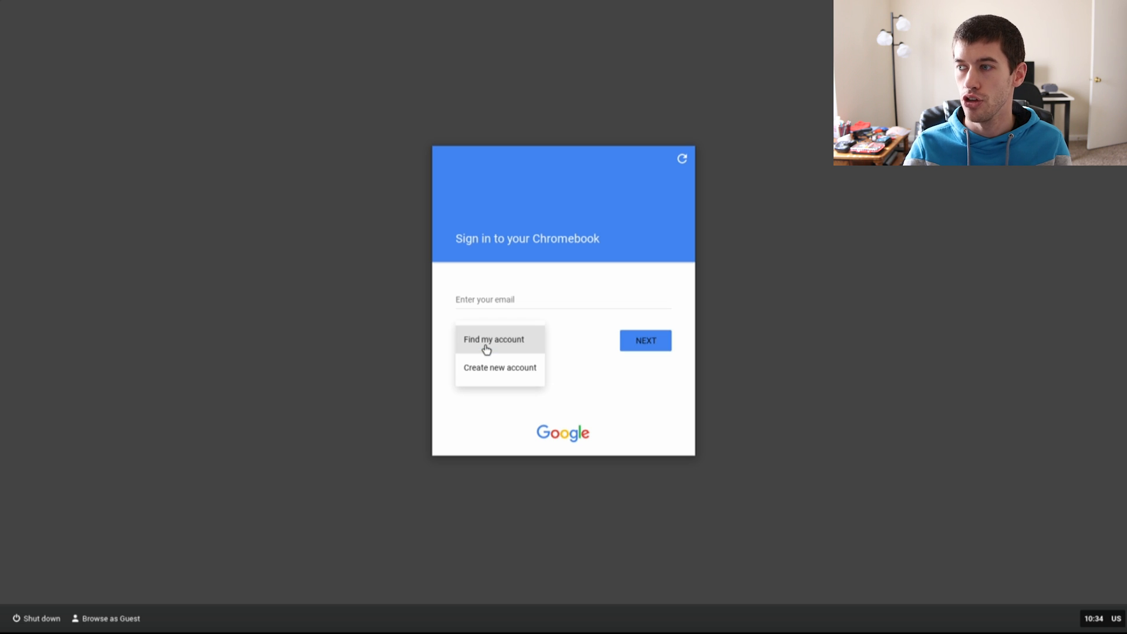
{"action": "mouse_move", "coordinate": [570, 365]}
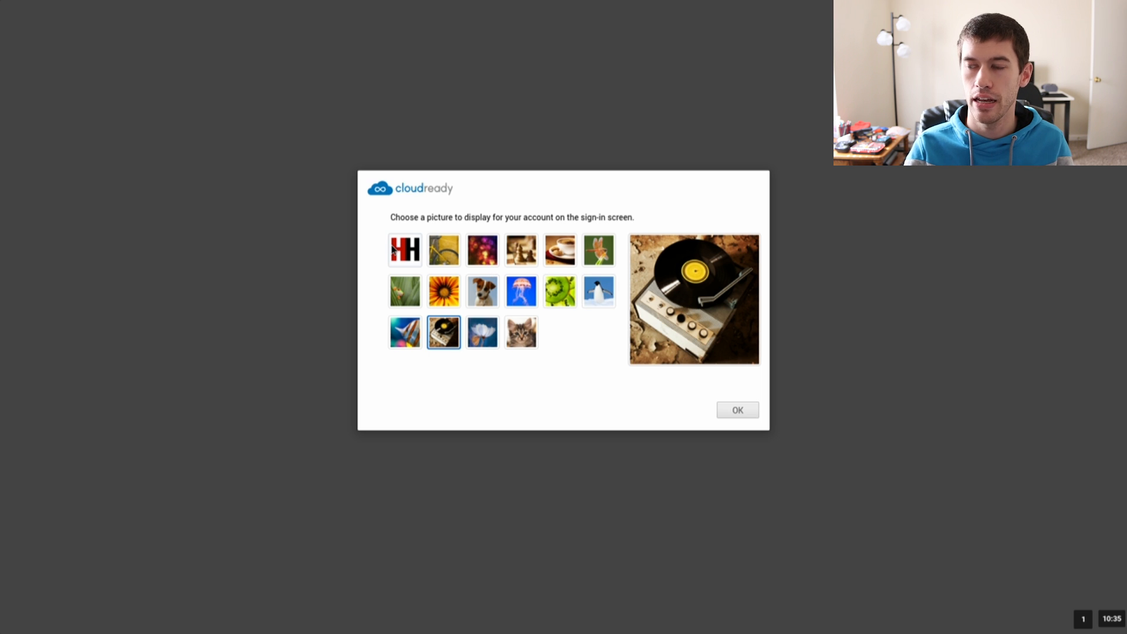
{"action": "mouse_move", "coordinate": [403, 250]}
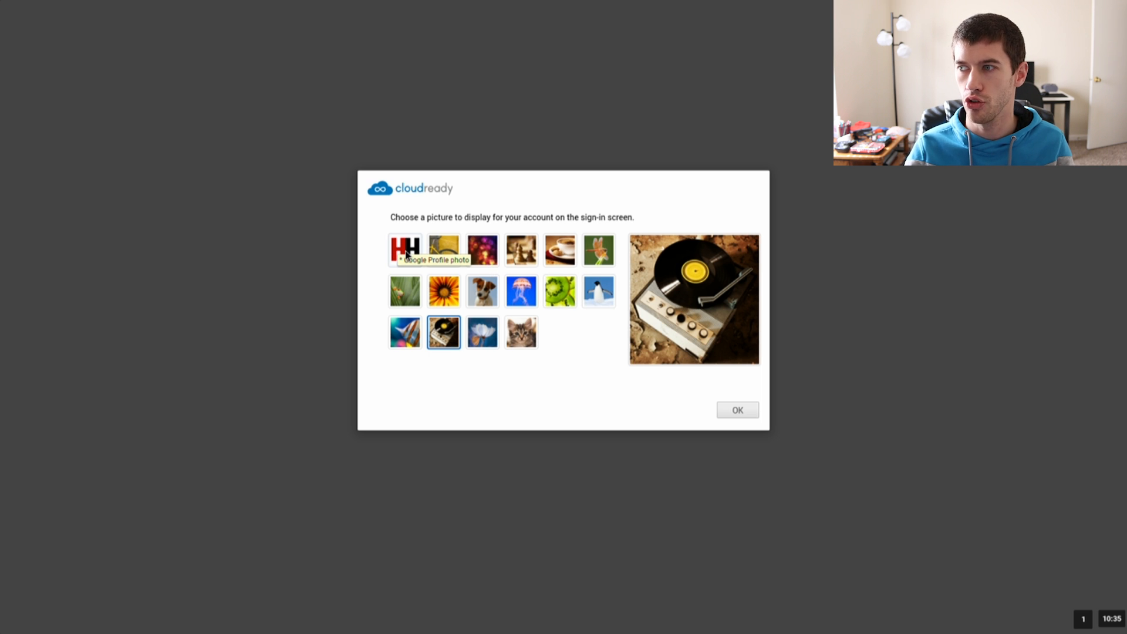
Confirm the account picture and step through the welcome tour's launcher tip.
{"action": "left_click", "coordinate": [736, 409]}
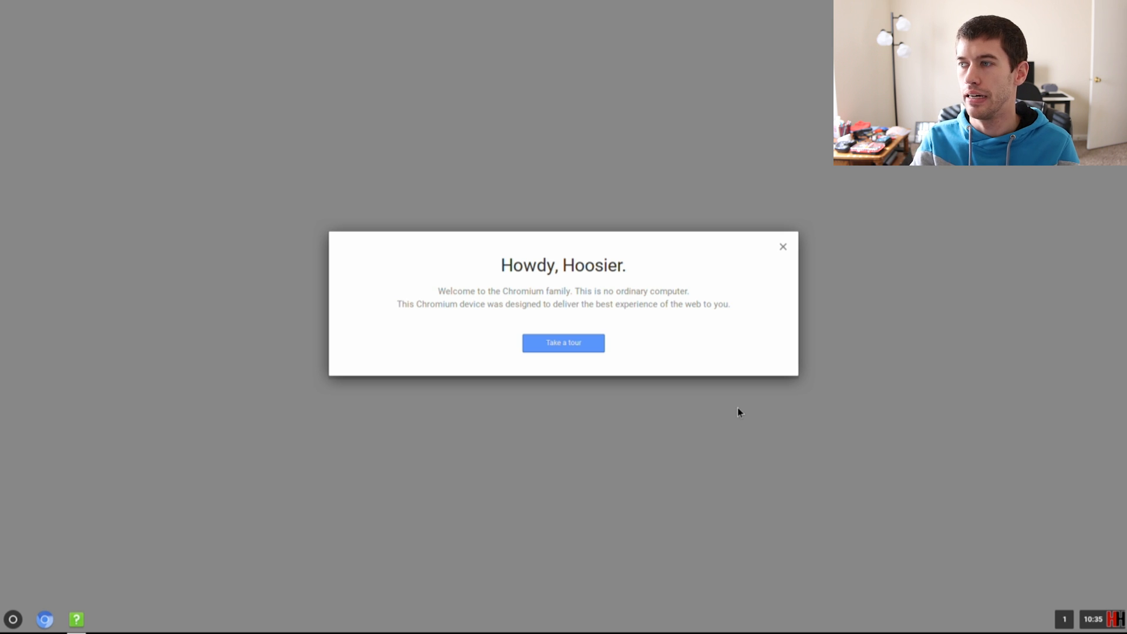
{"action": "mouse_move", "coordinate": [620, 359]}
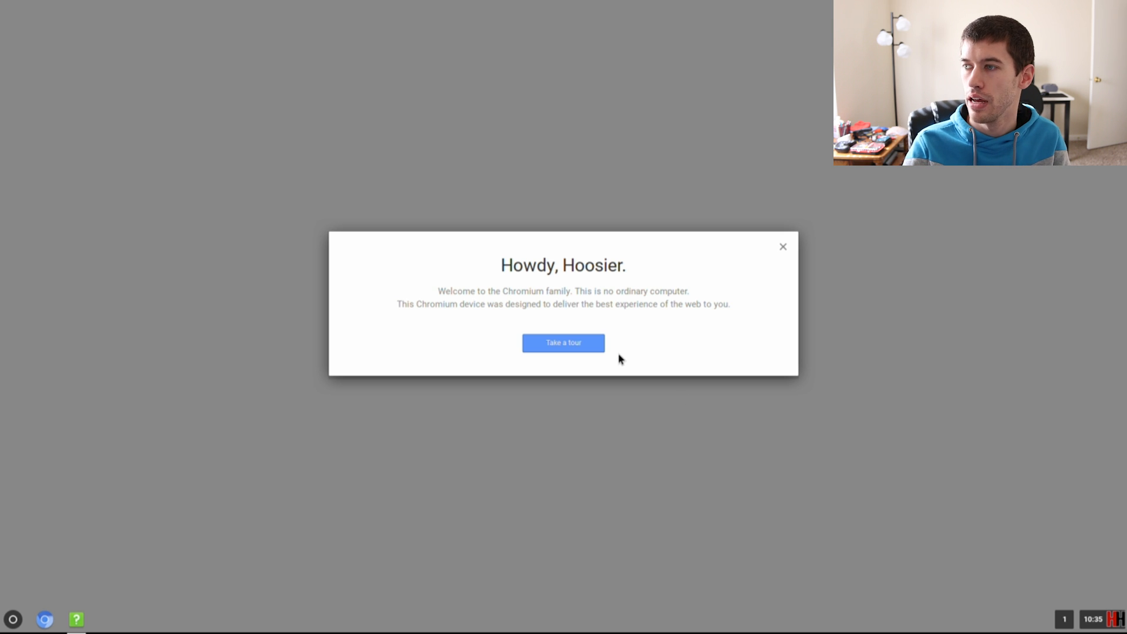
{"action": "left_click", "coordinate": [563, 343]}
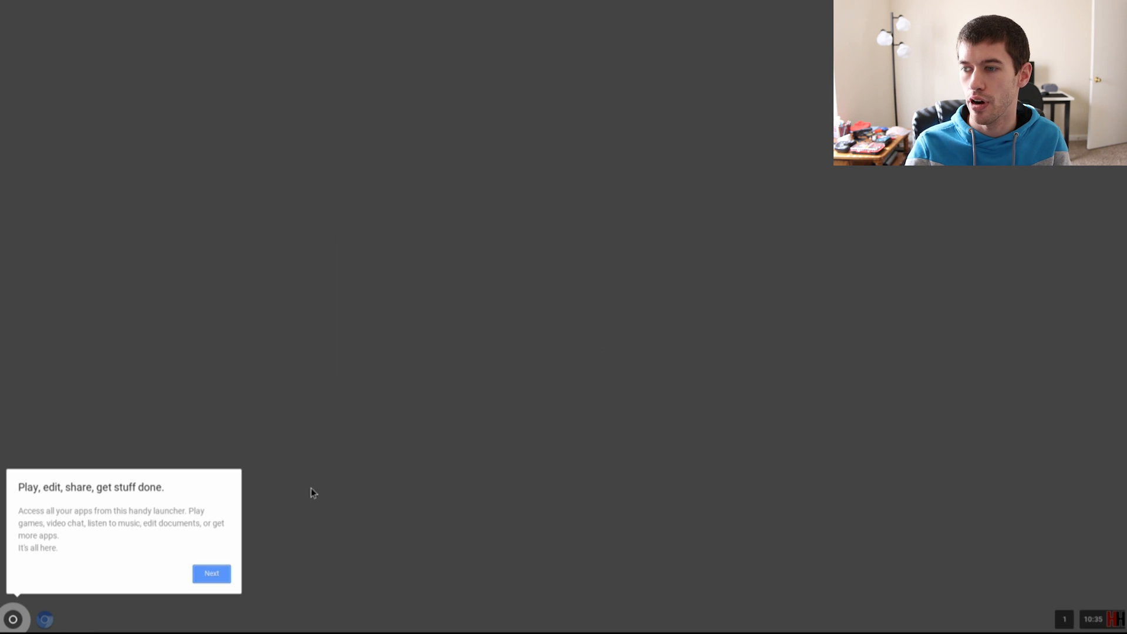
{"action": "left_click", "coordinate": [211, 573]}
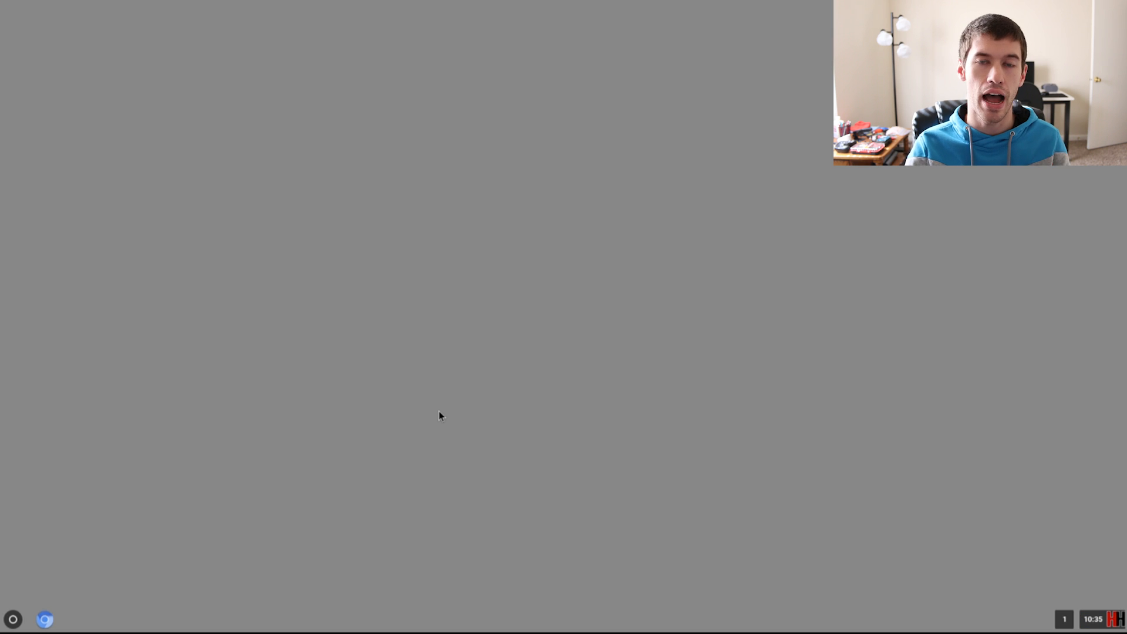
Dismiss the desktop context menu and bring up the system status panel.
{"action": "right_click", "coordinate": [406, 364]}
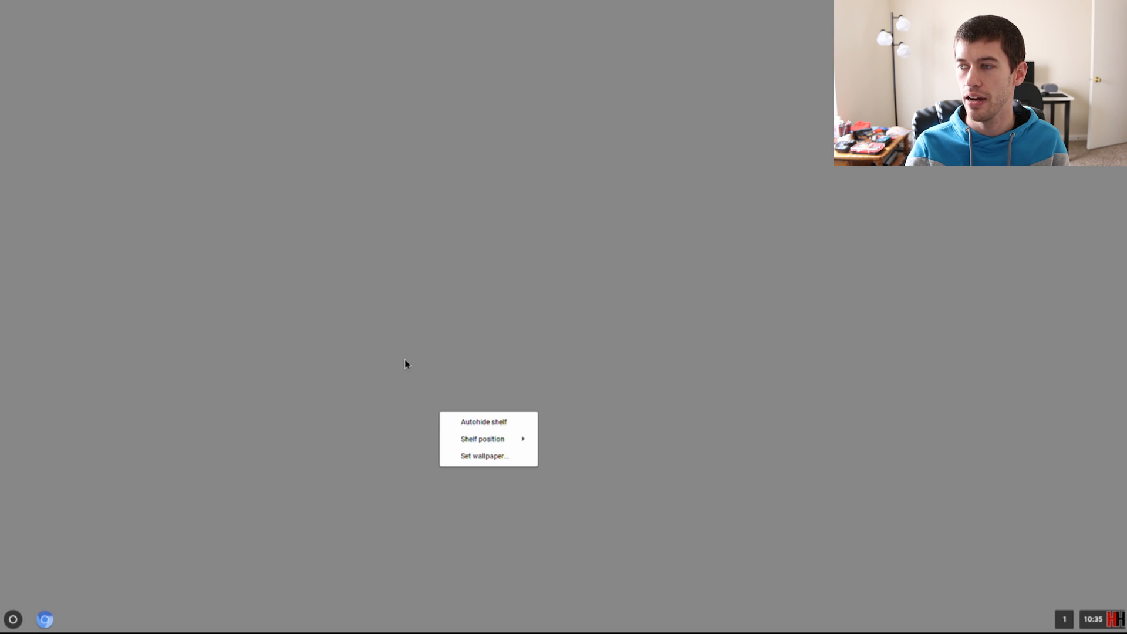
{"action": "left_click", "coordinate": [408, 387]}
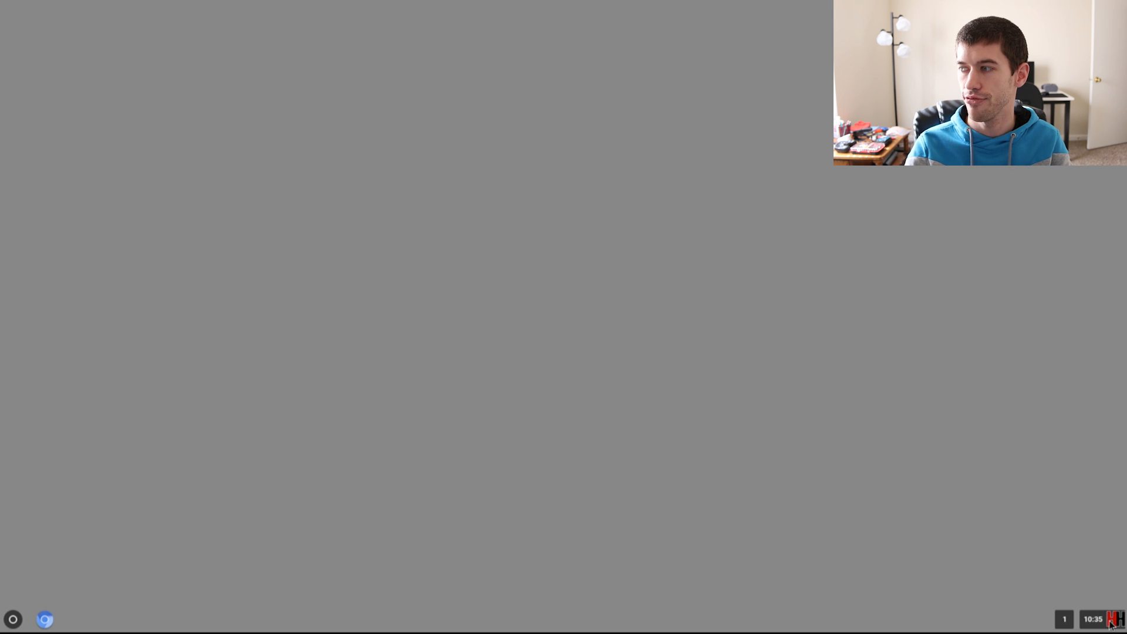
{"action": "left_click", "coordinate": [1092, 618]}
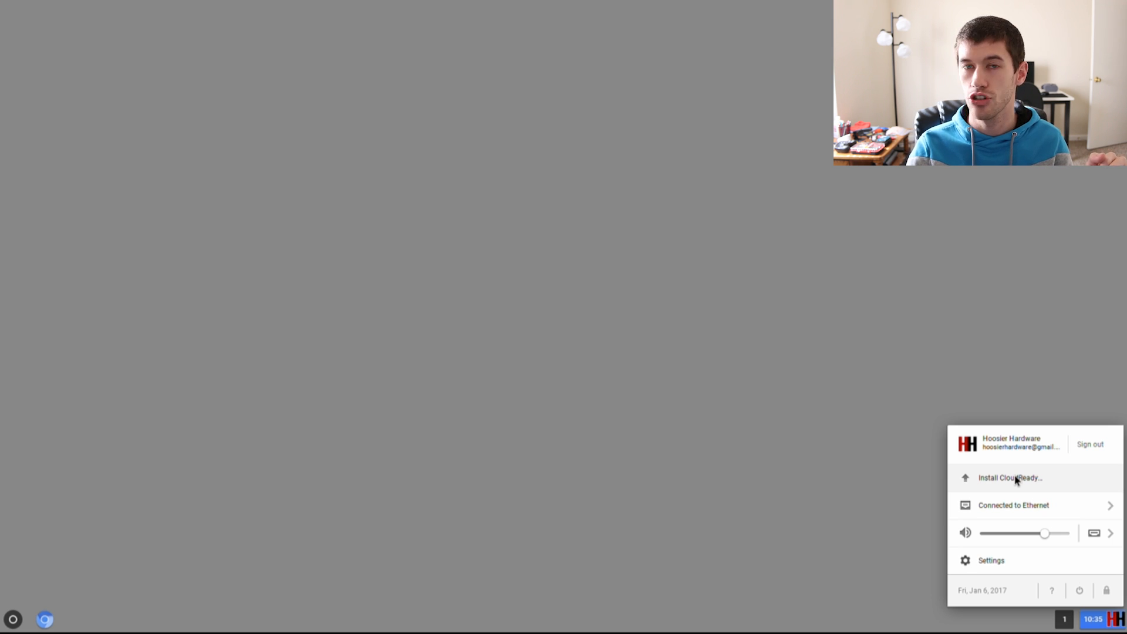
Run Install CloudReady as a standalone install that erases the hard drive.
{"action": "left_click", "coordinate": [1009, 477]}
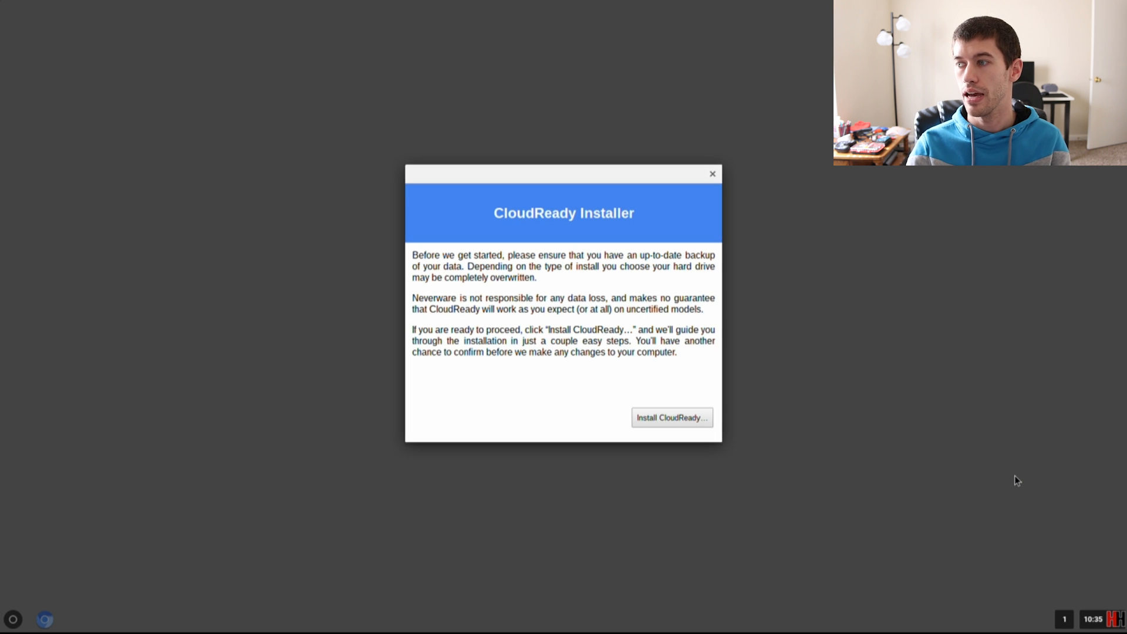
{"action": "left_click", "coordinate": [671, 418]}
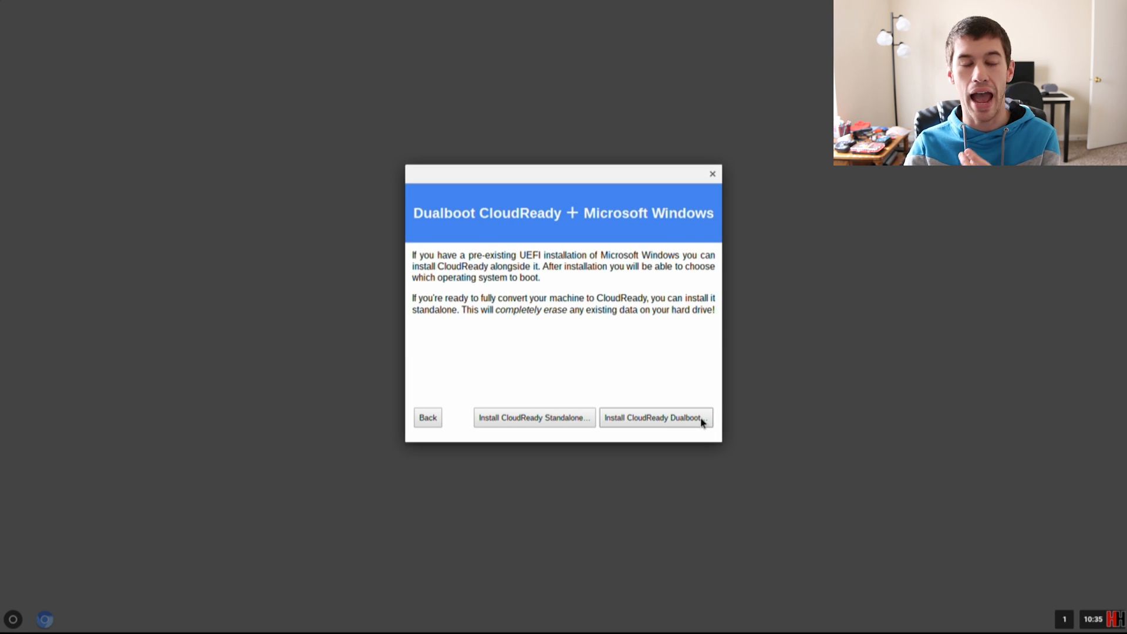
{"action": "mouse_move", "coordinate": [857, 361]}
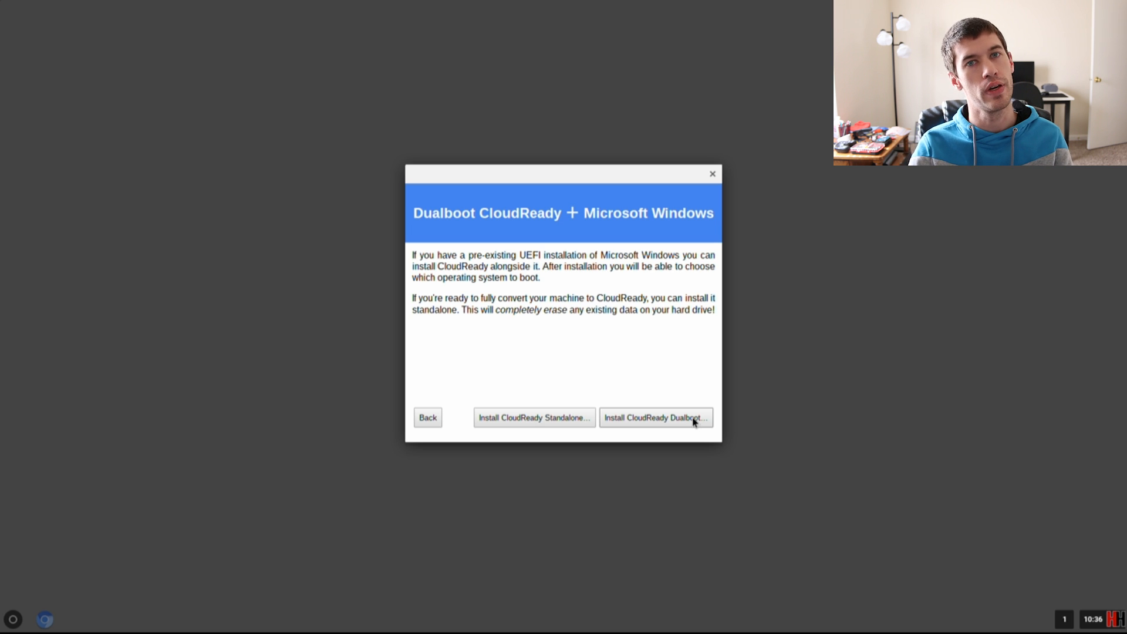
{"action": "mouse_move", "coordinate": [535, 408]}
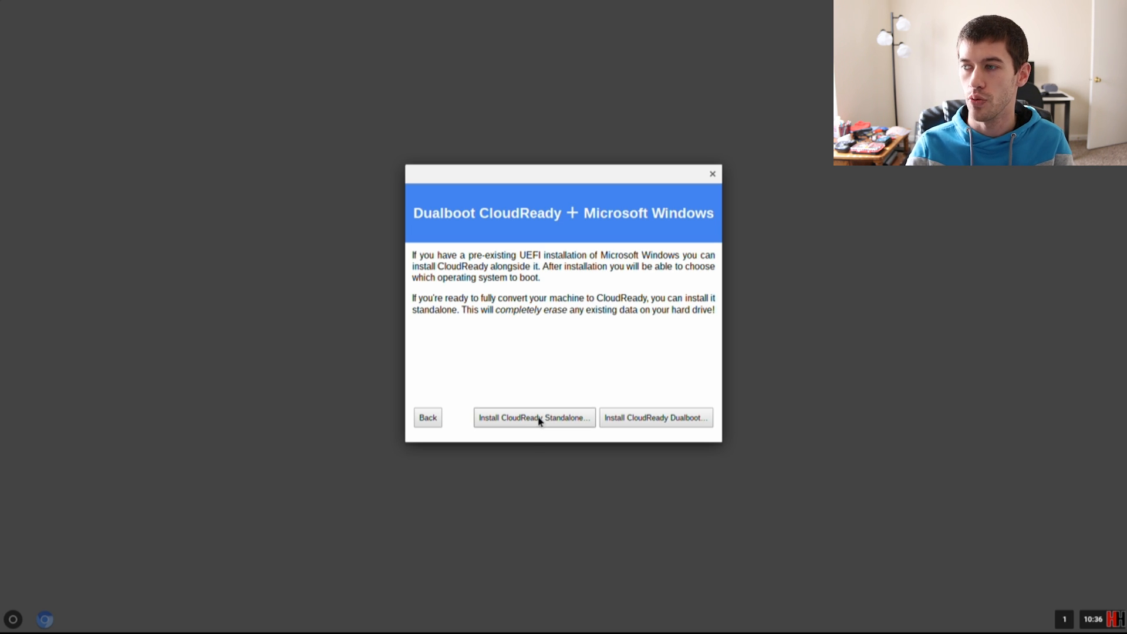
{"action": "left_click", "coordinate": [534, 417]}
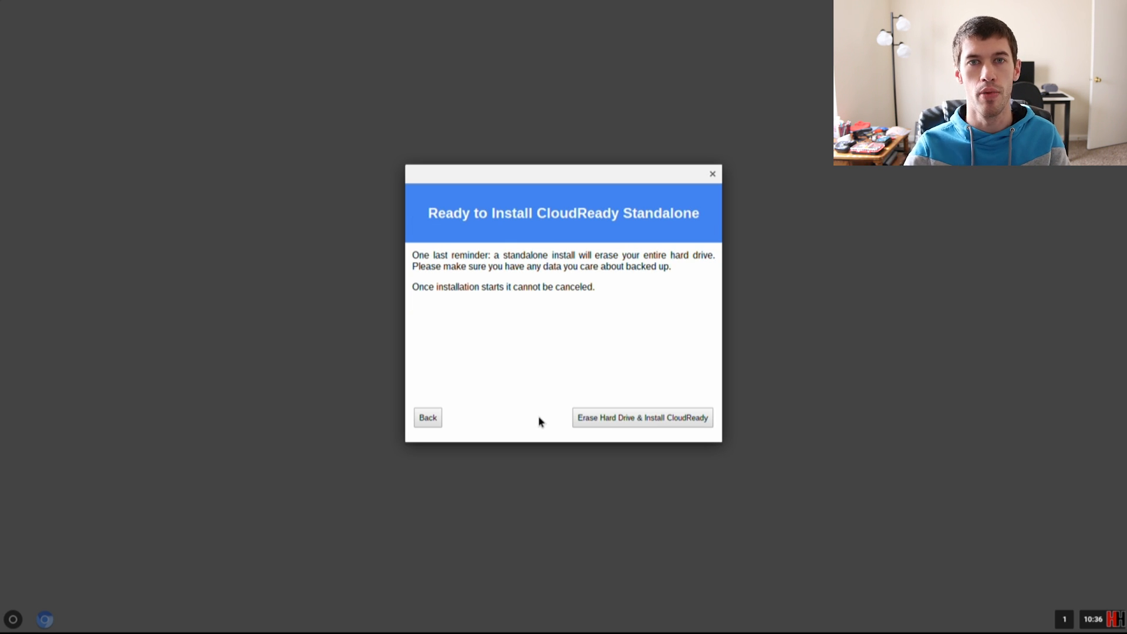
{"action": "mouse_move", "coordinate": [636, 428]}
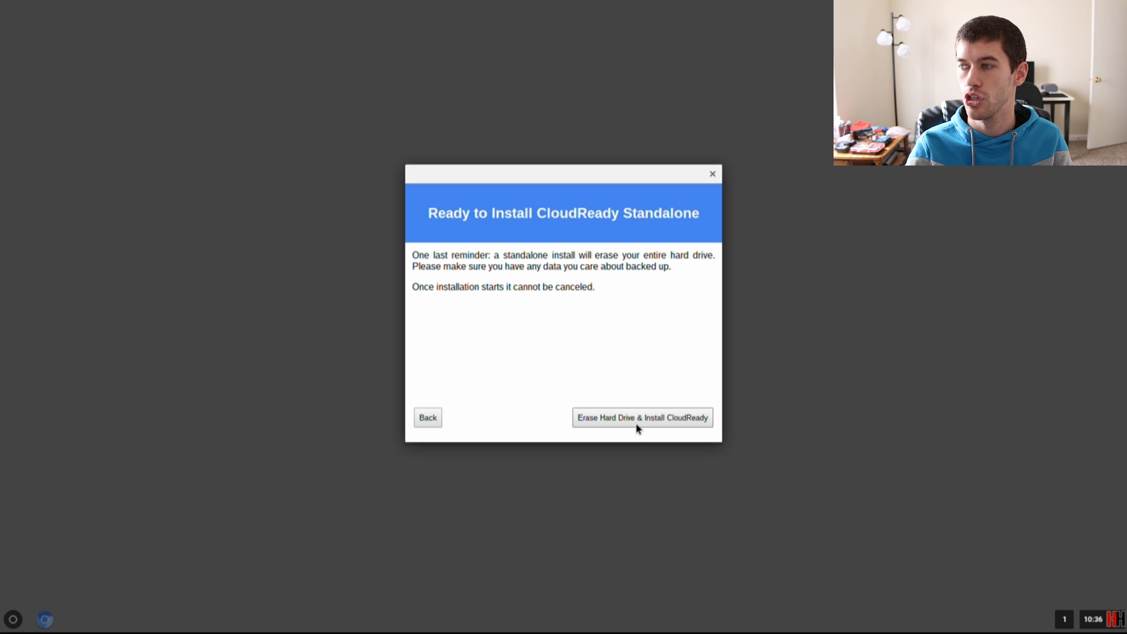
{"action": "left_click", "coordinate": [640, 417]}
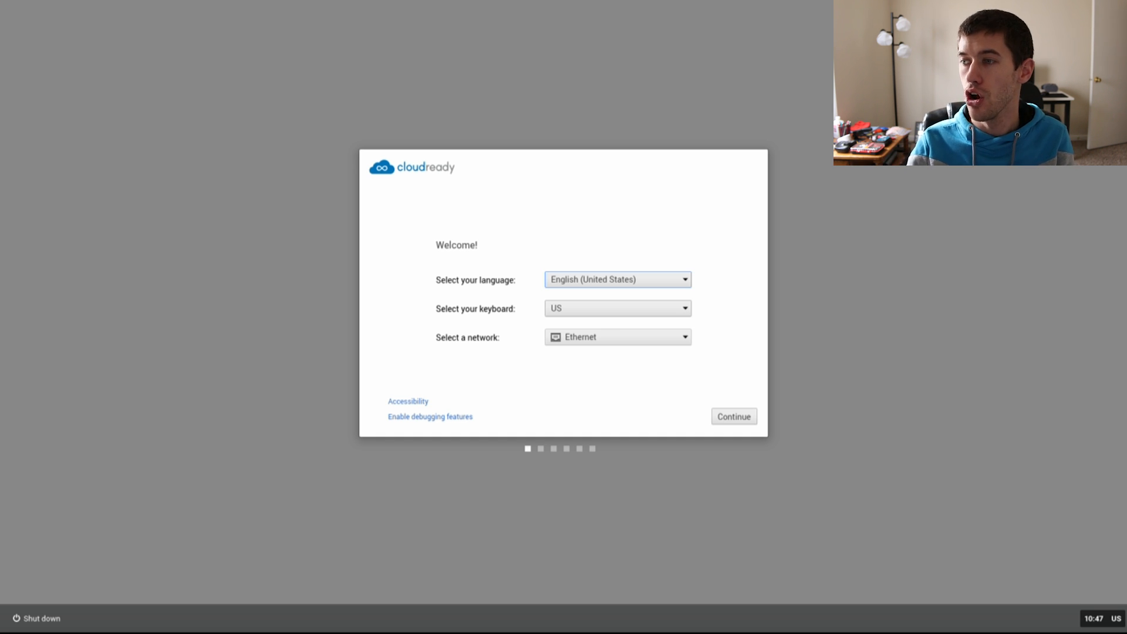
Accept the setup defaults and continue without Flash after its install fails.
{"action": "left_click", "coordinate": [732, 416]}
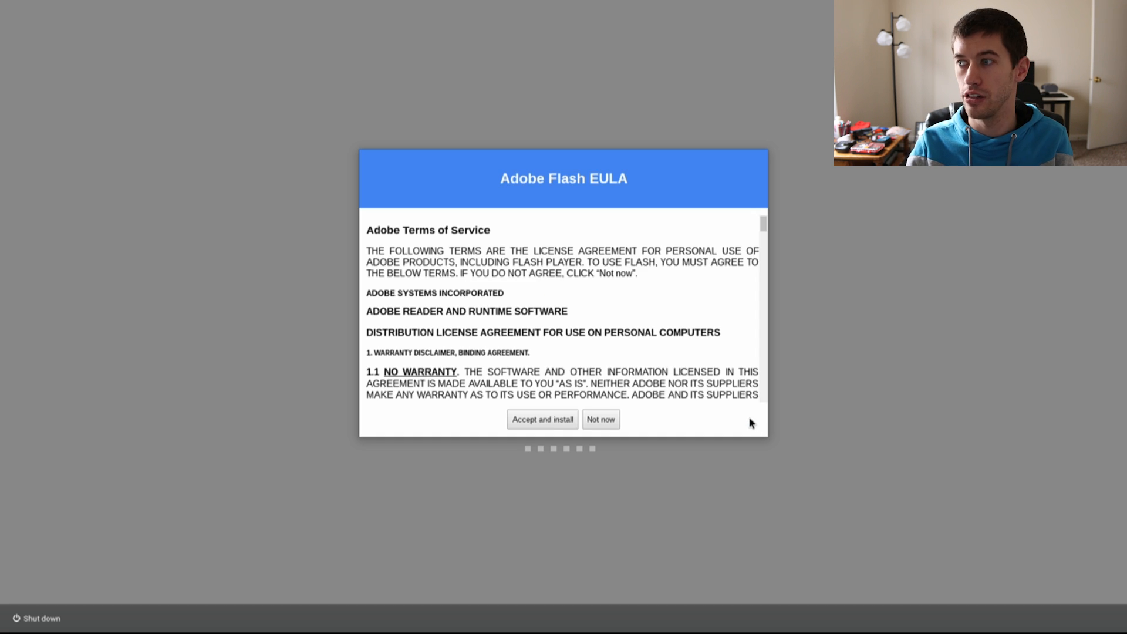
{"action": "left_click", "coordinate": [541, 419]}
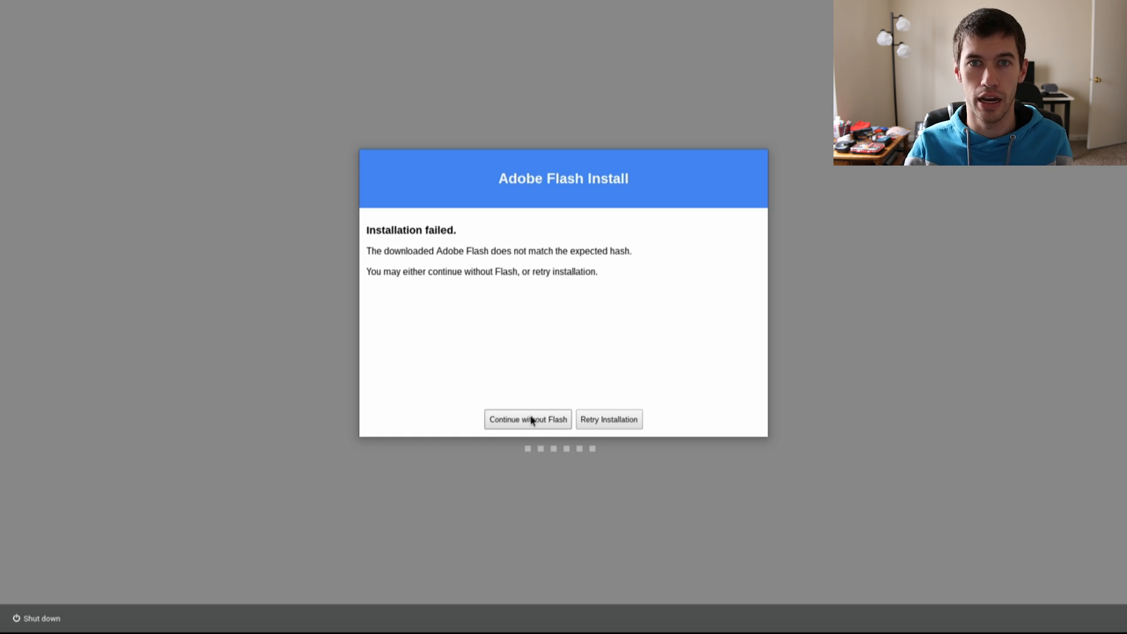
{"action": "left_click", "coordinate": [528, 418]}
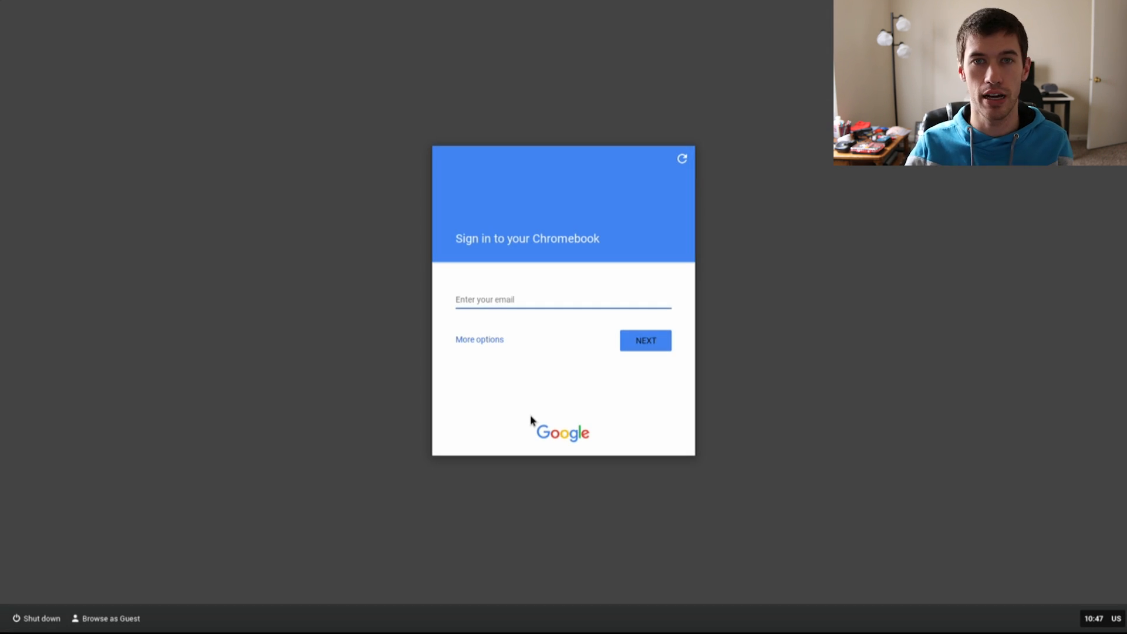
Sign in with the 'hoosier' Google account email and launch Chromium from the shelf.
{"action": "type", "text": "h"}
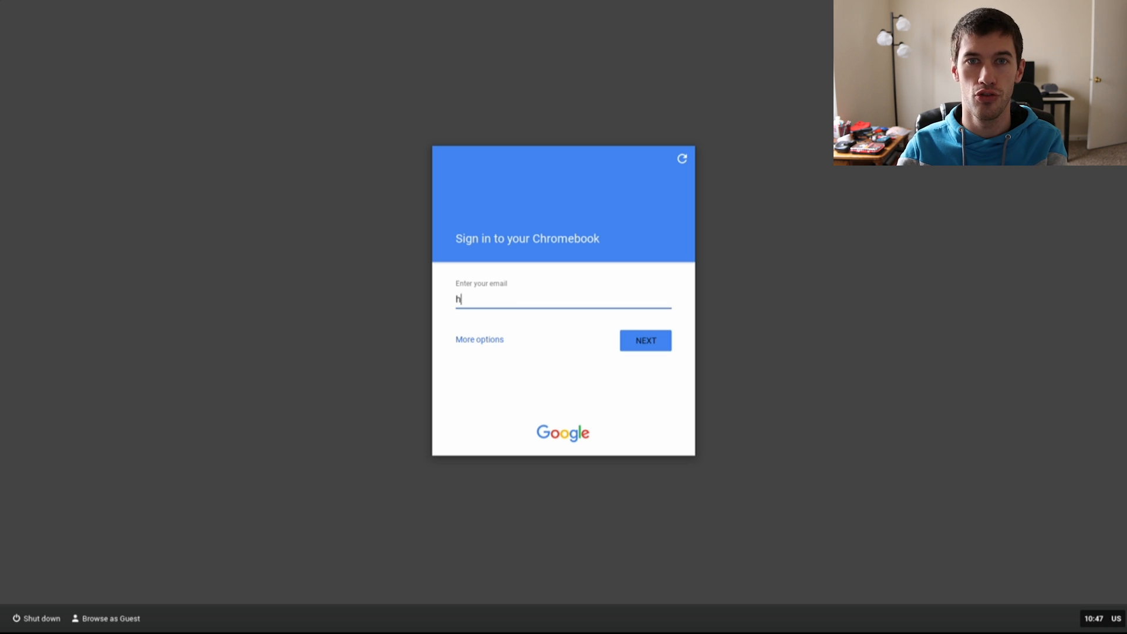
{"action": "type", "text": "oosier"}
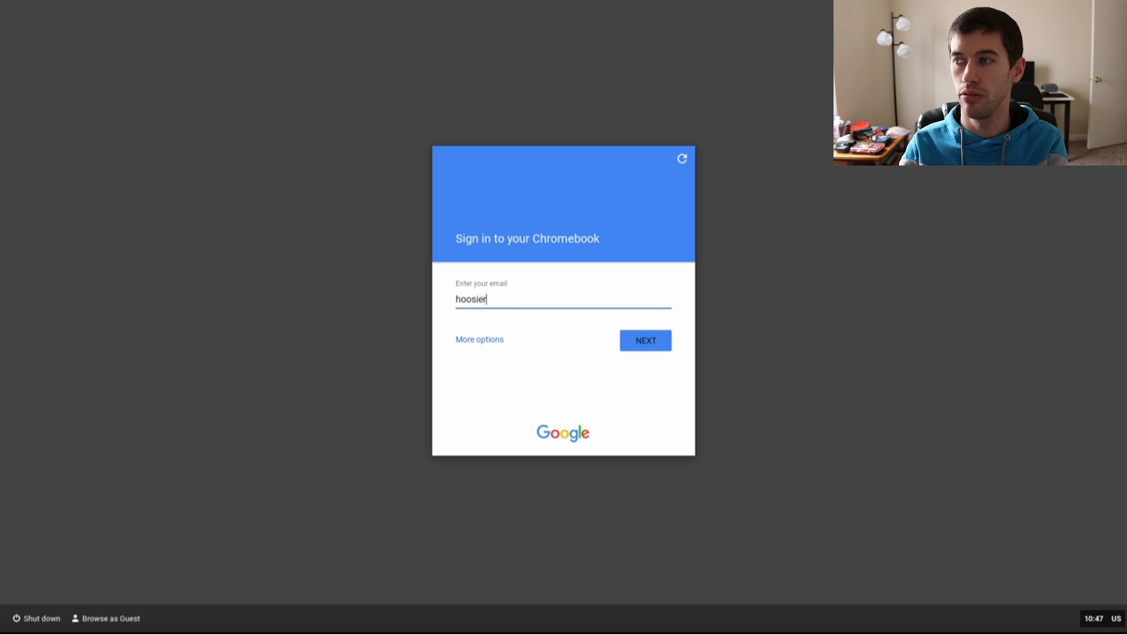
{"action": "left_click", "coordinate": [644, 340]}
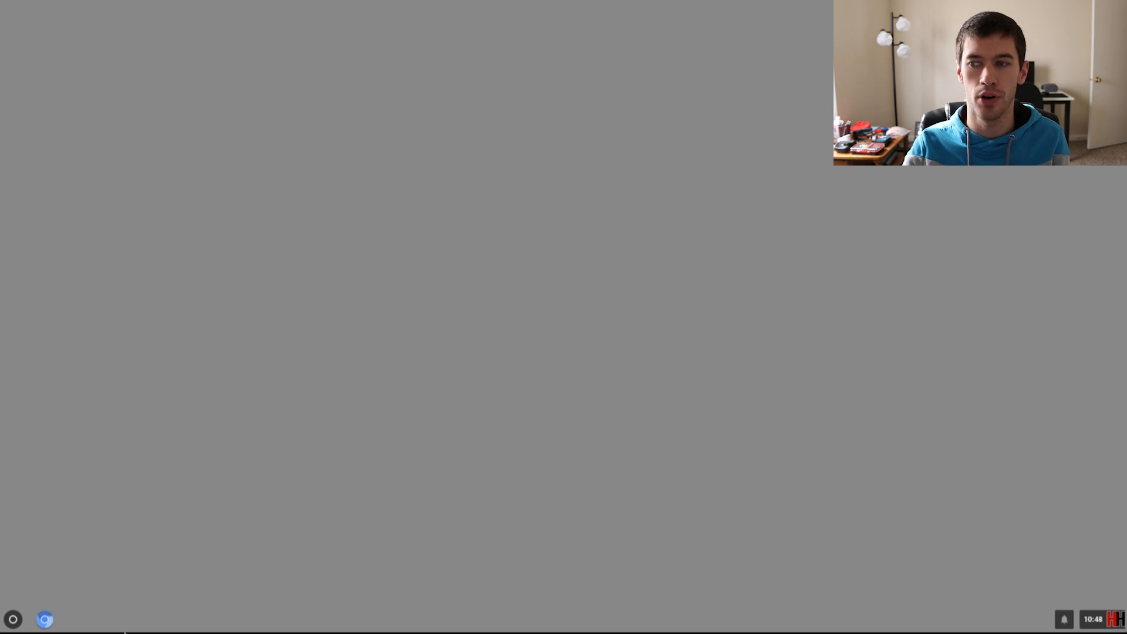
{"action": "left_click", "coordinate": [44, 619]}
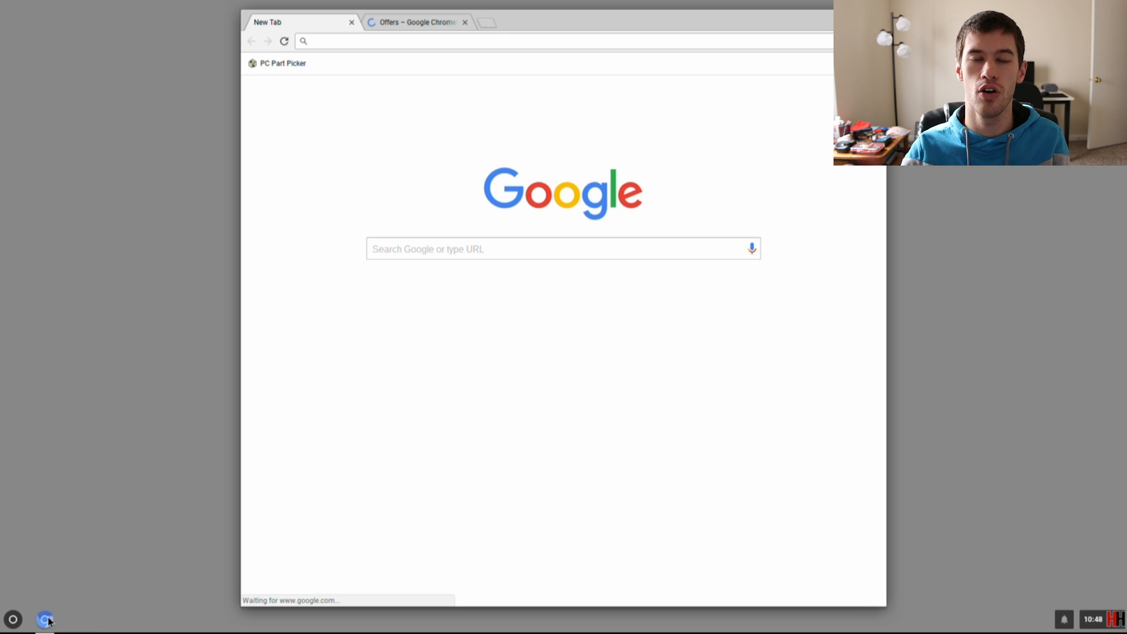